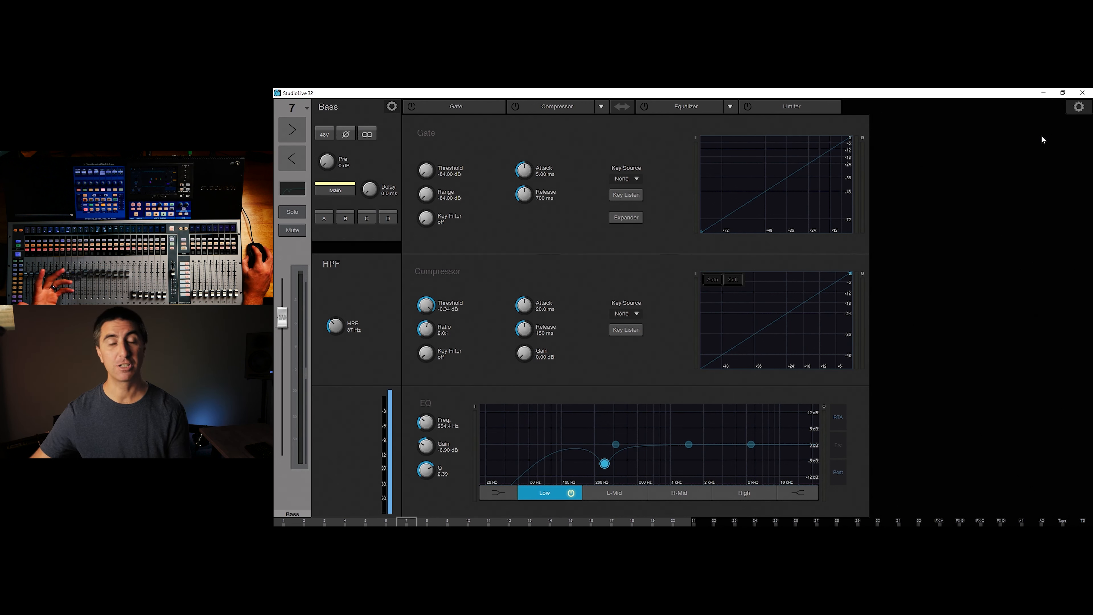
Bring up the StudioLive 32 settings page from the Bass channel's processing view.
left_click(1078, 106)
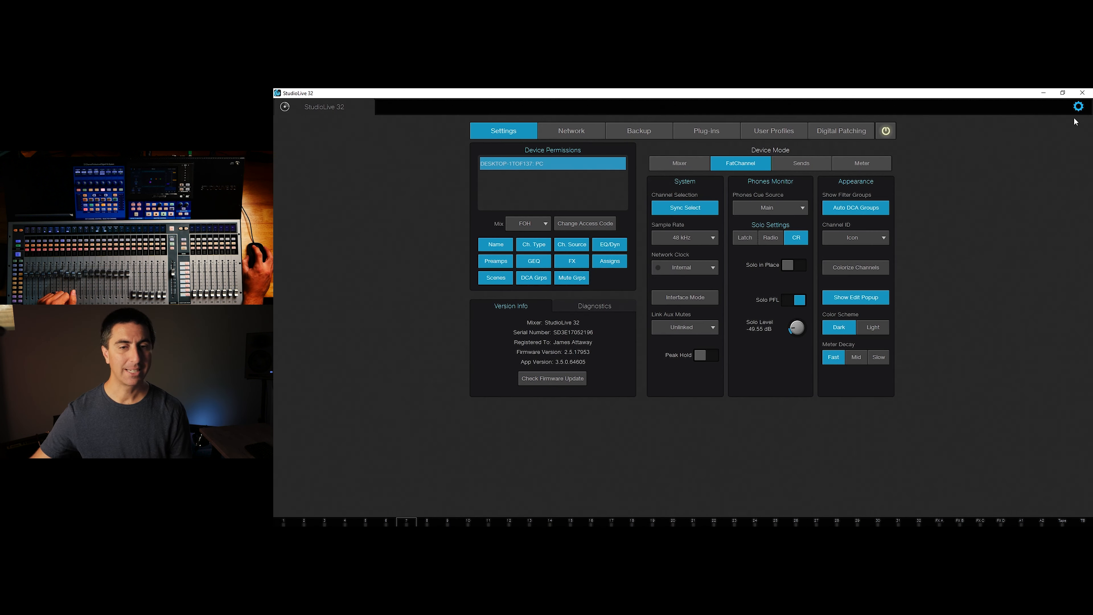
mouse_move(821, 159)
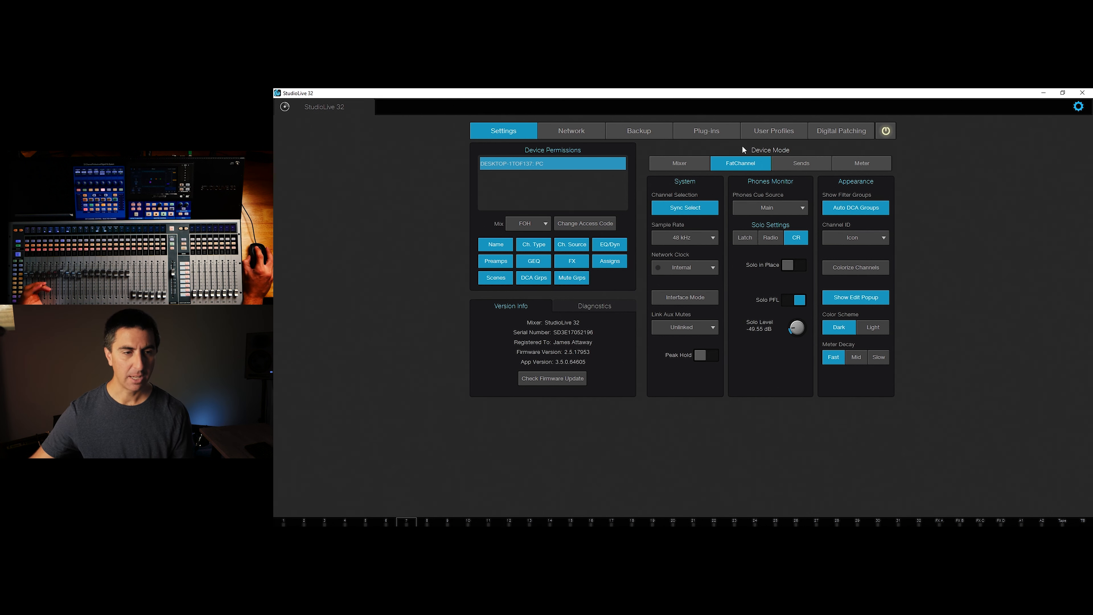
mouse_move(682, 174)
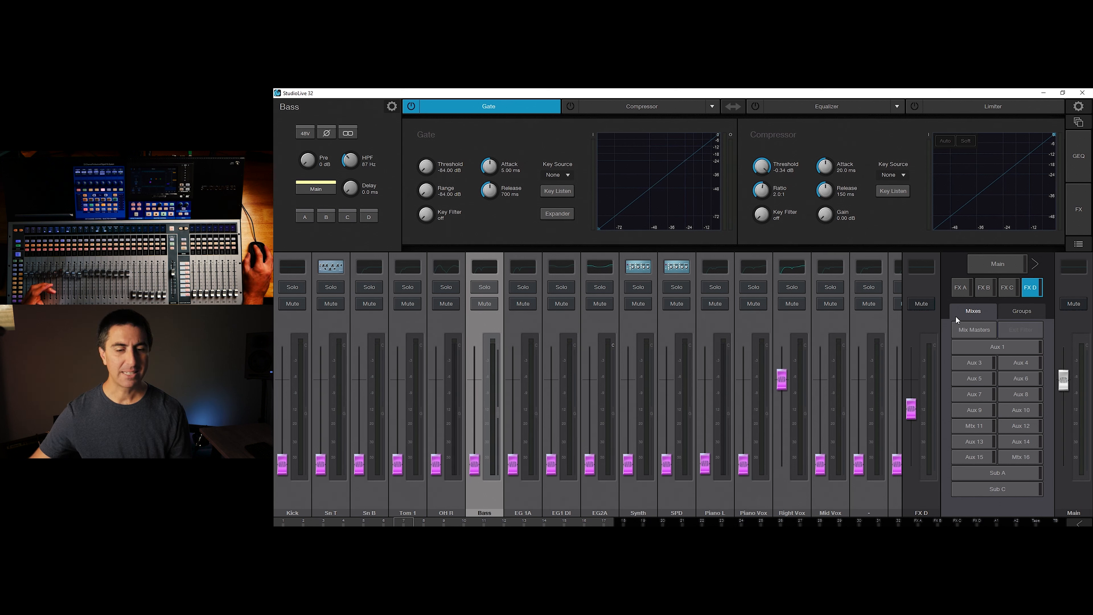
mouse_move(1003, 406)
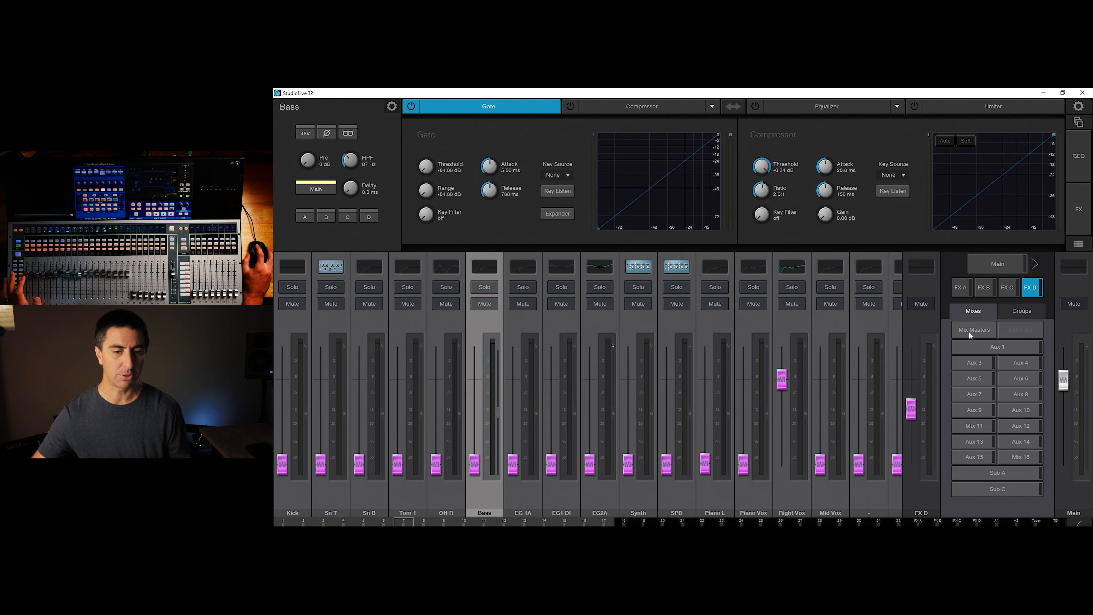
mouse_move(988, 353)
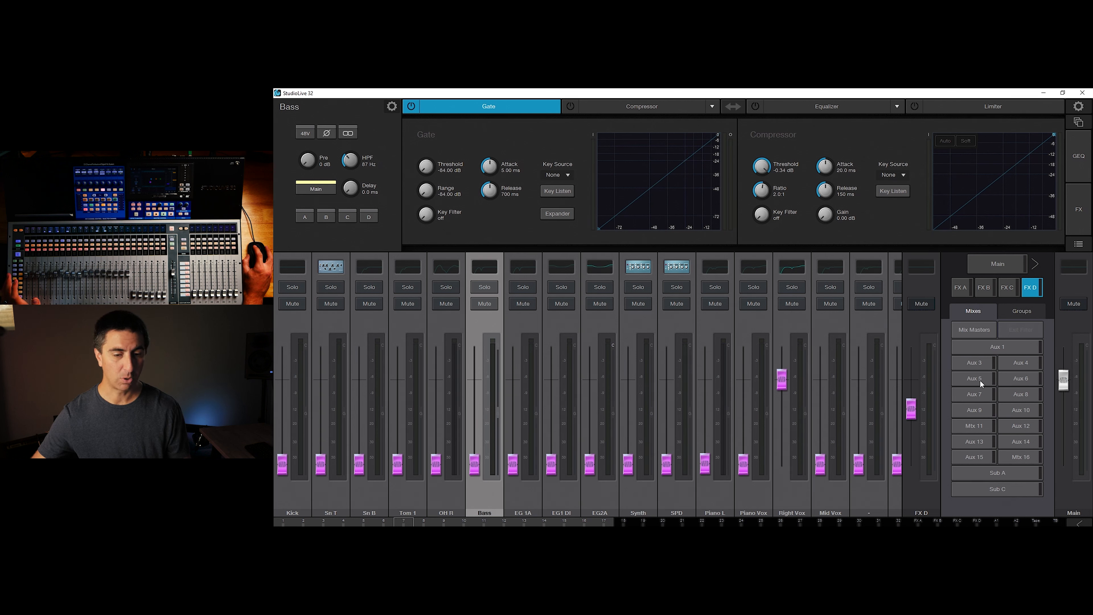
mouse_move(1015, 364)
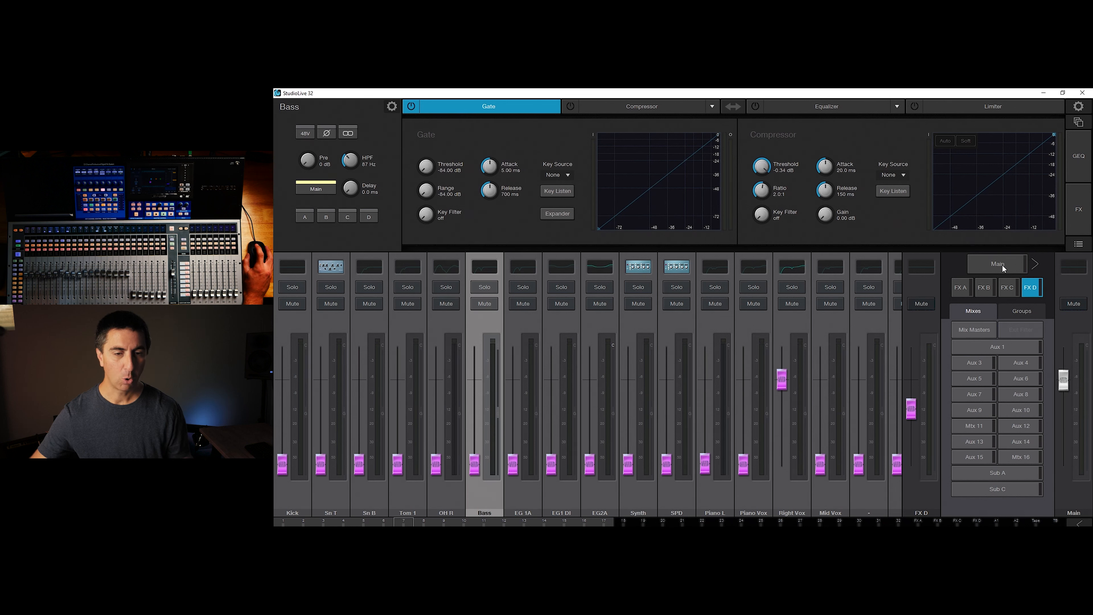
Select the Main mix so the faders show main mix levels.
left_click(997, 264)
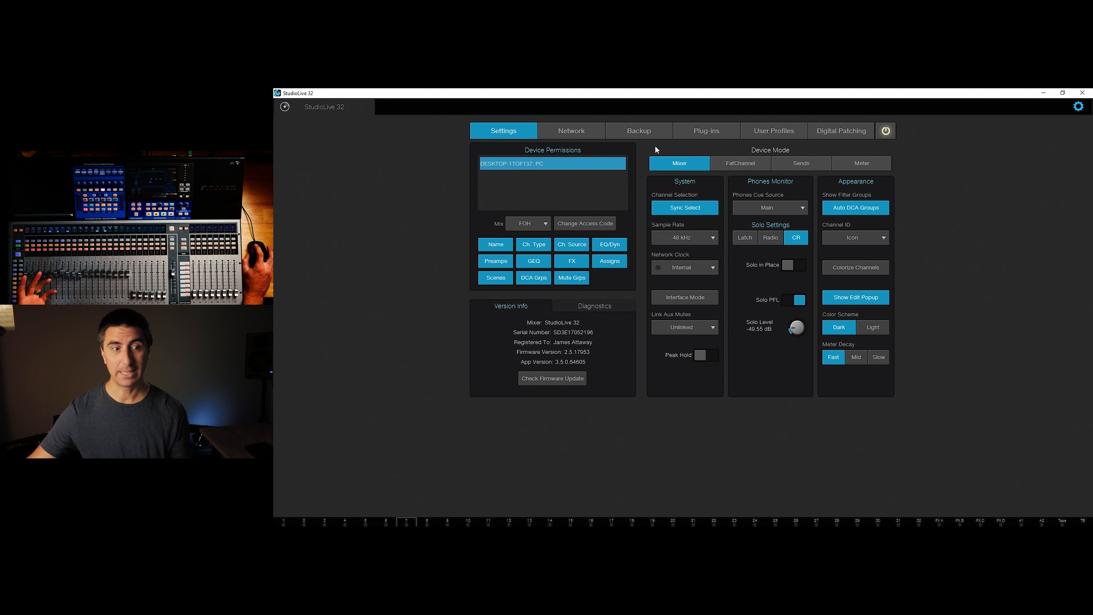
mouse_move(686, 224)
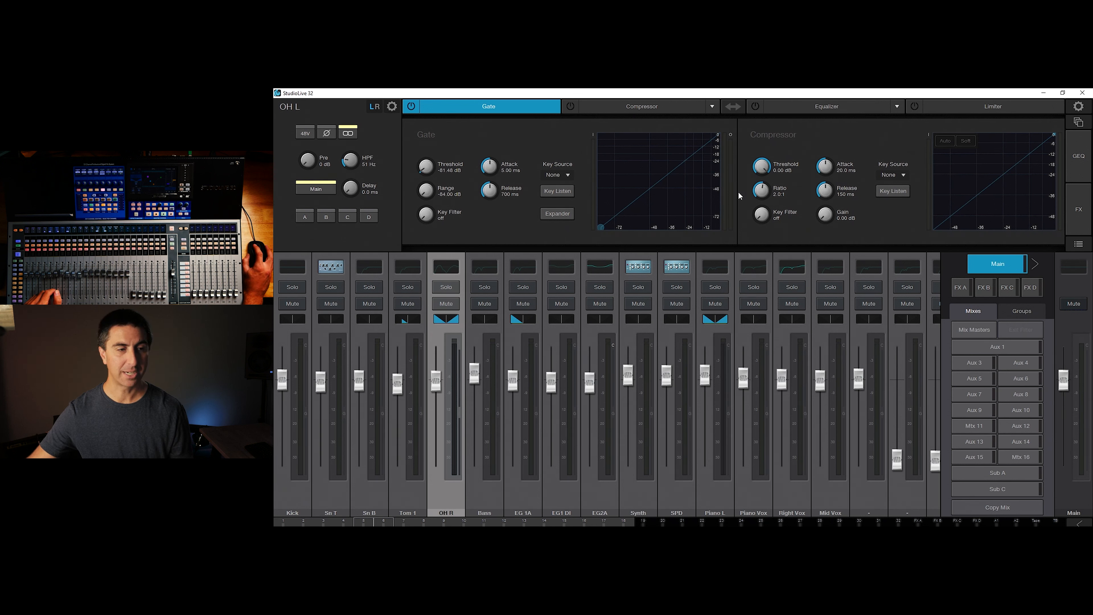
mouse_move(689, 151)
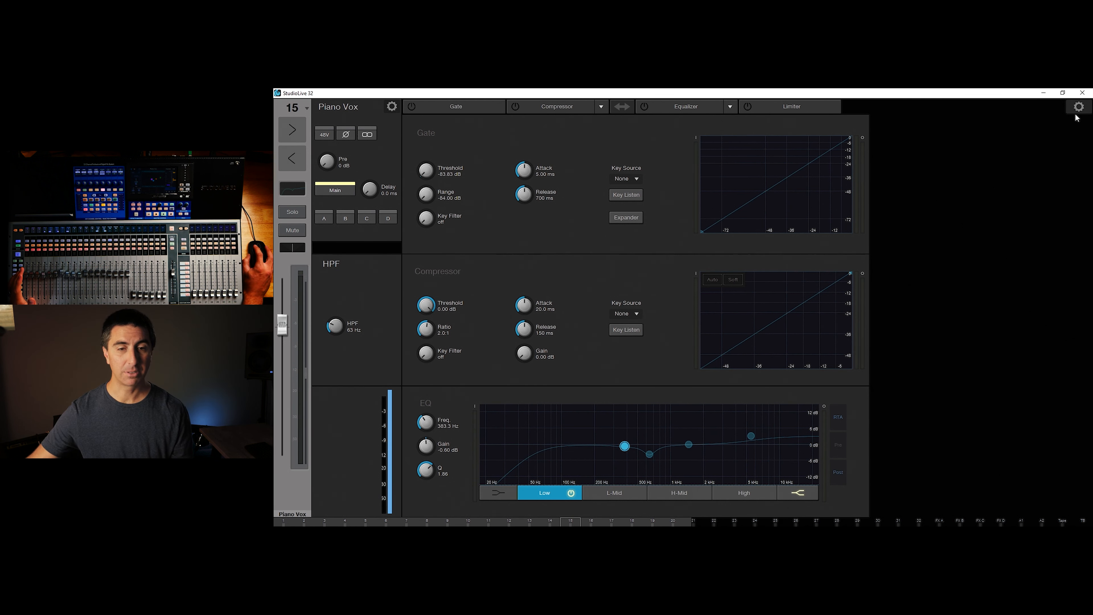
Return from Piano Vox's full processing view to the main mix faders.
left_click(1078, 105)
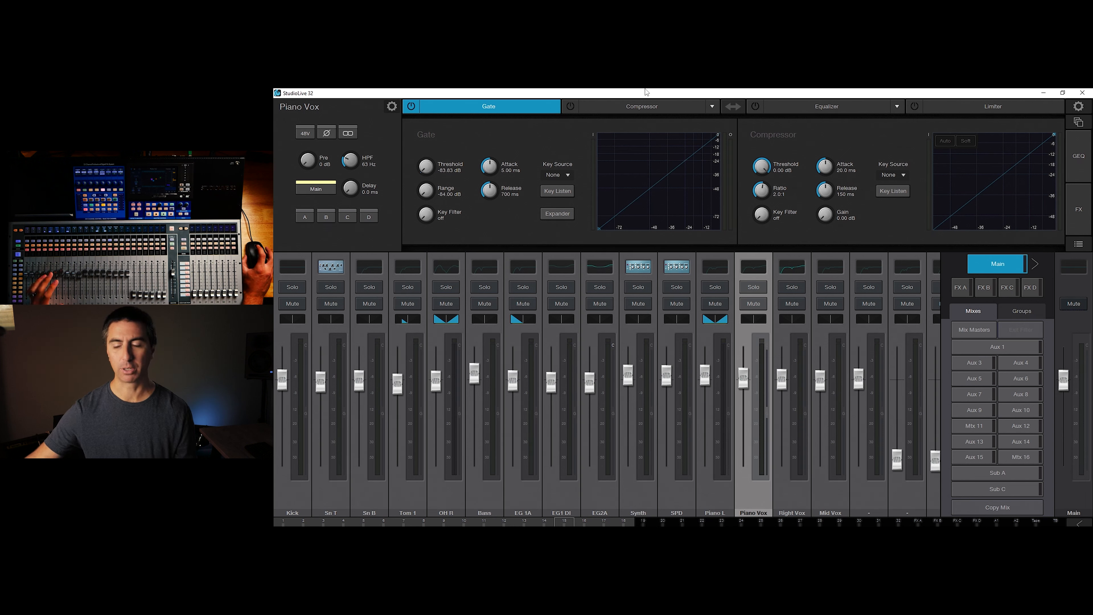
mouse_move(618, 91)
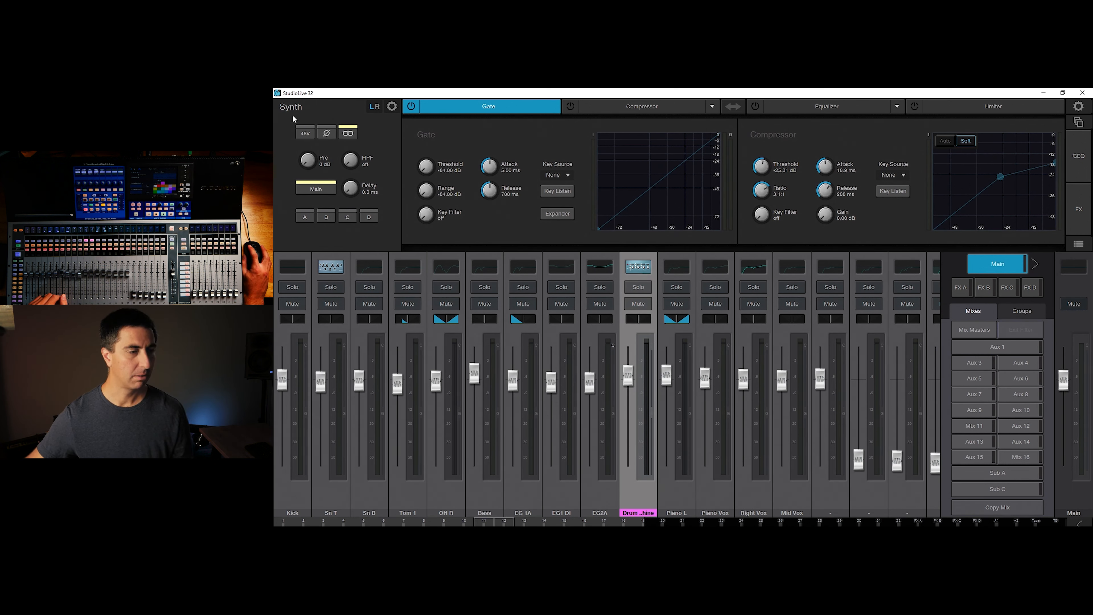
mouse_move(304, 100)
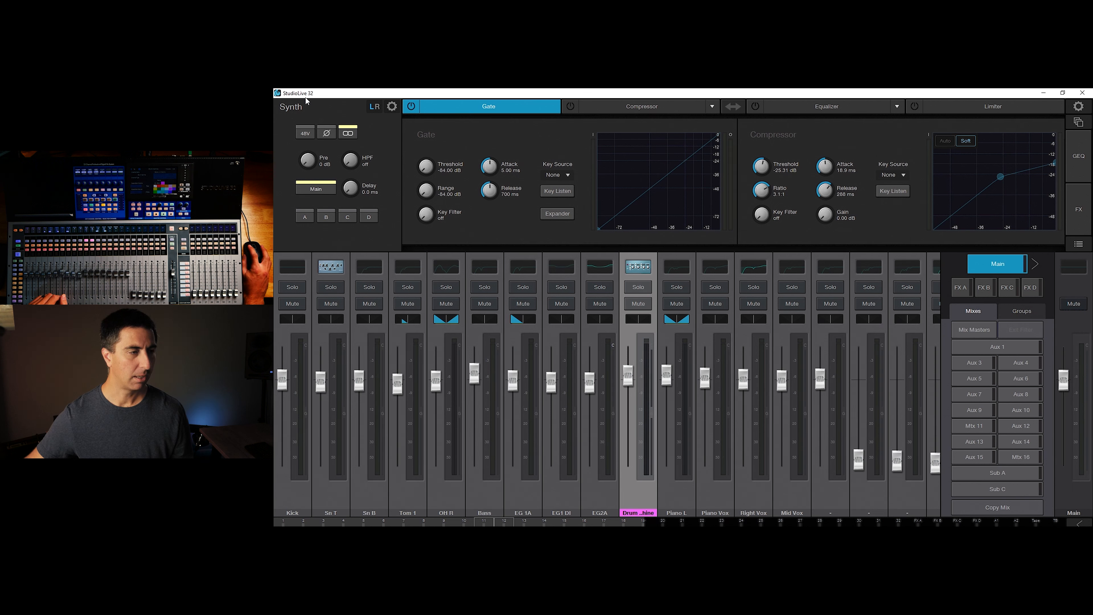
Rename the channel, first entering 'Drum machine' and finally settling on 'Pad'.
left_click(321, 106)
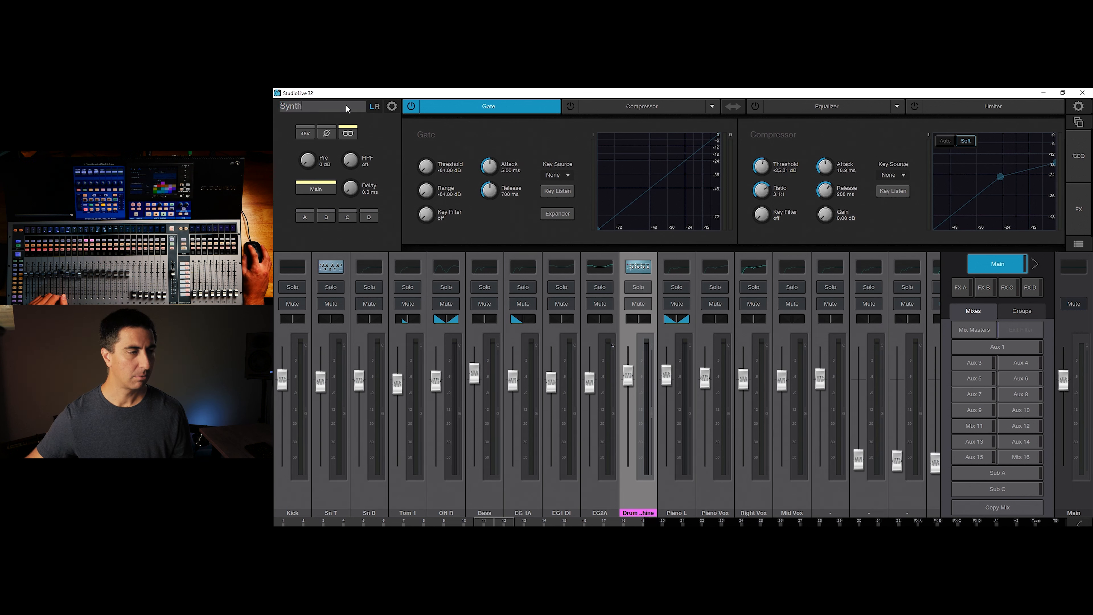
type("Drum machine")
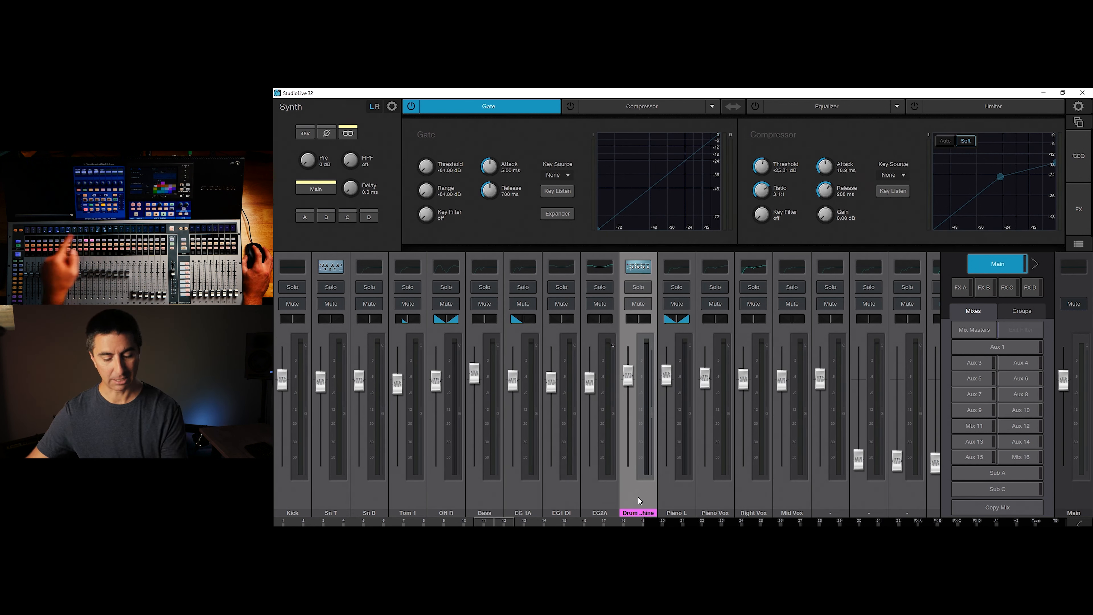
mouse_move(358, 144)
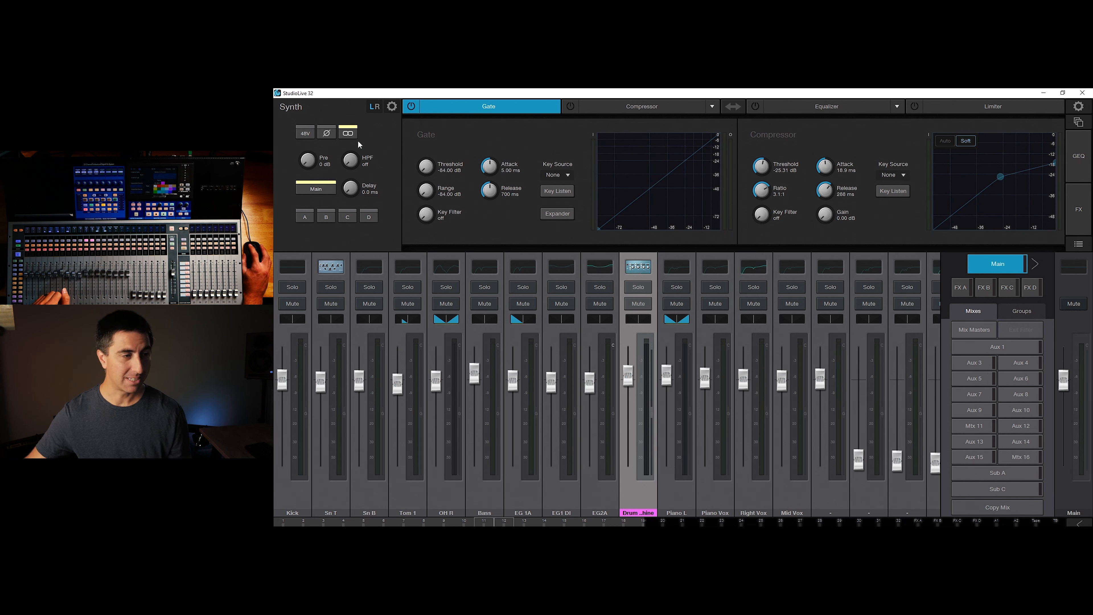
double_click(289, 106)
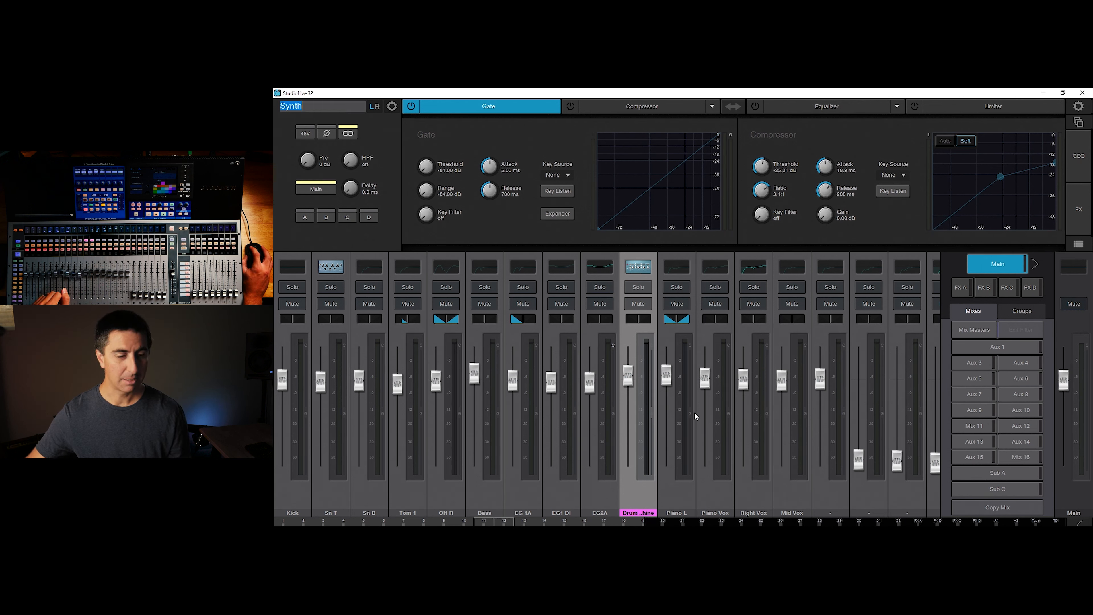
type("Drum machine")
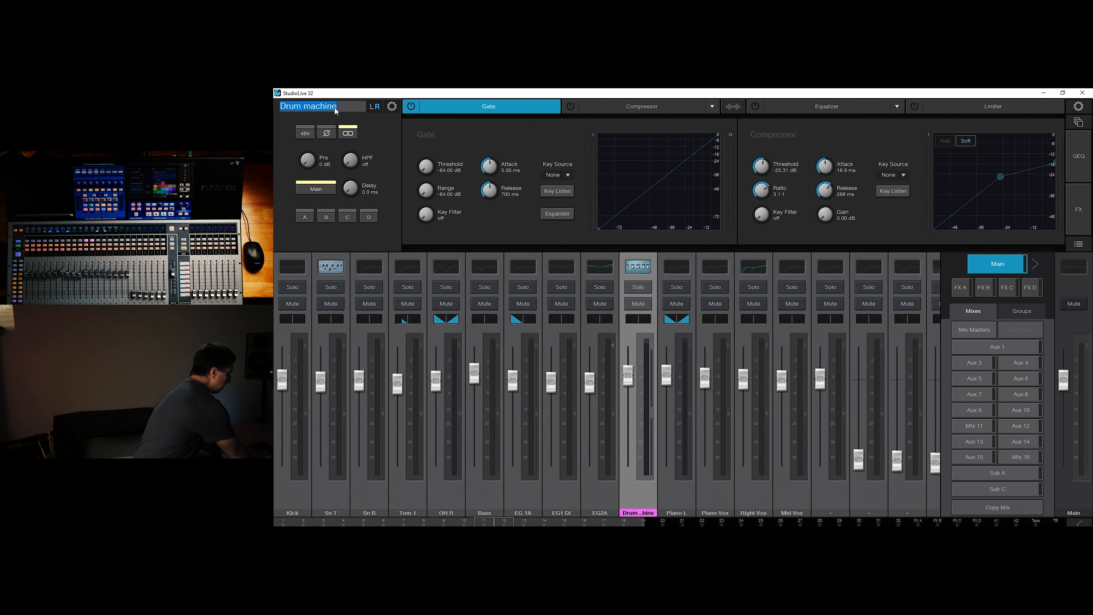
type("Pad")
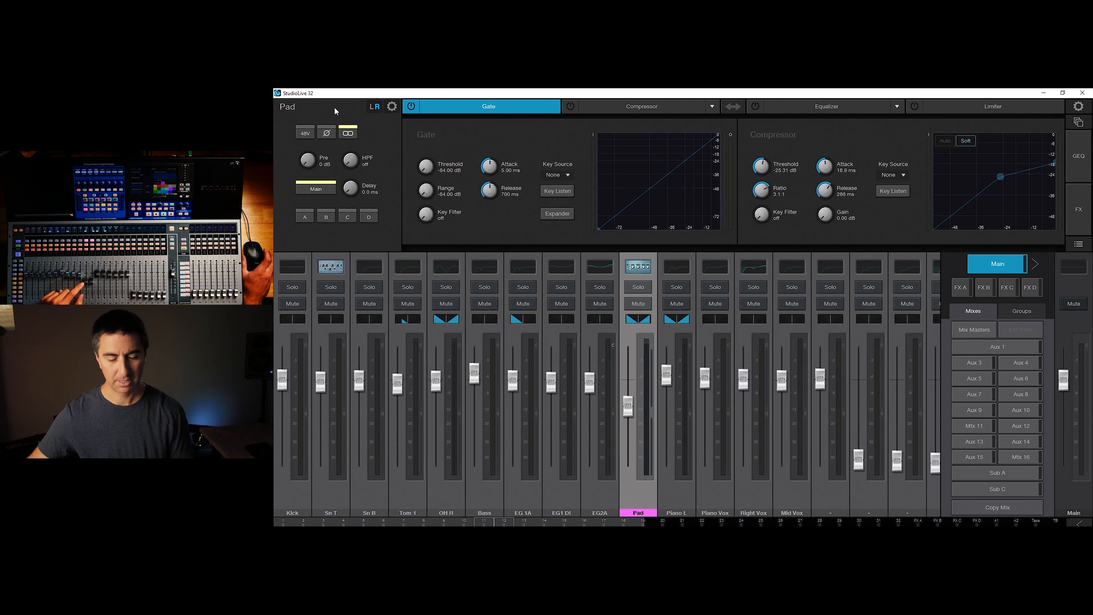
Assign the Drum Pad icon to the Pad channel and restore its processing view.
left_click(392, 106)
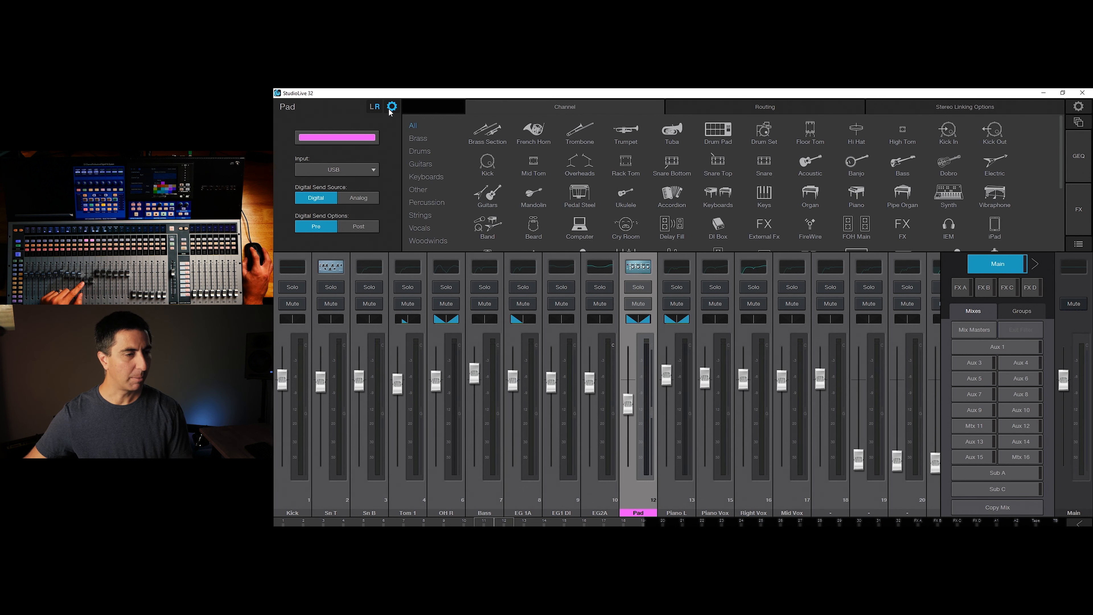
mouse_move(962, 138)
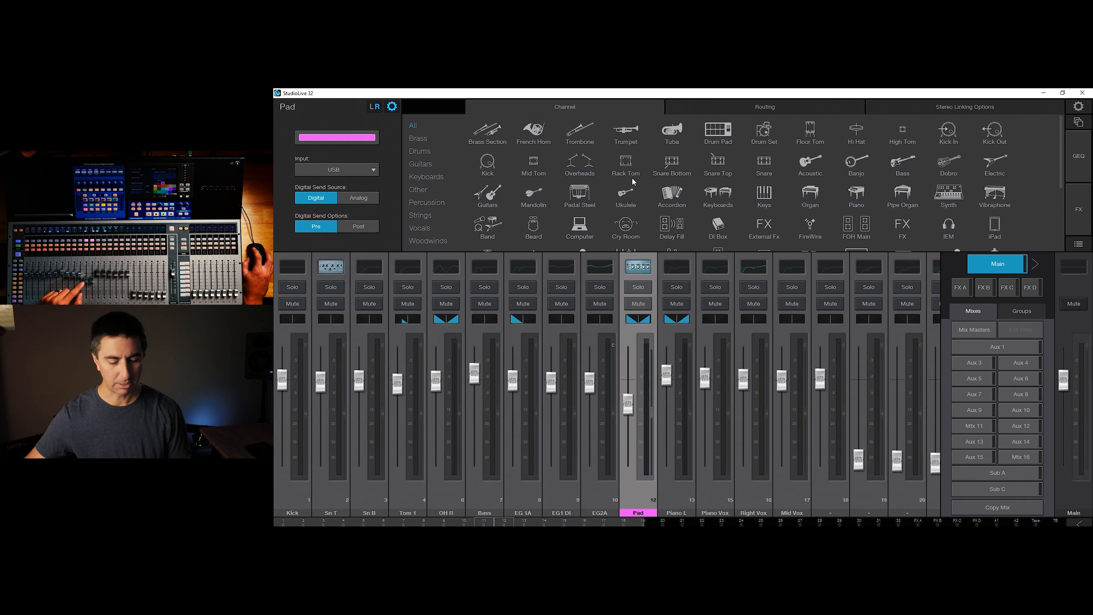
mouse_move(716, 137)
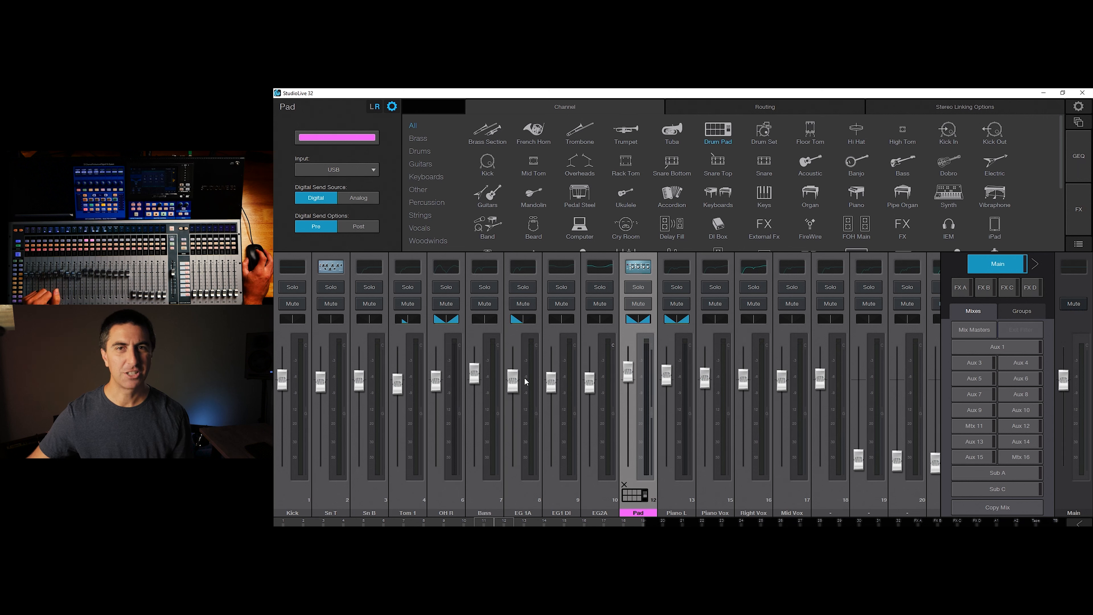
mouse_move(518, 368)
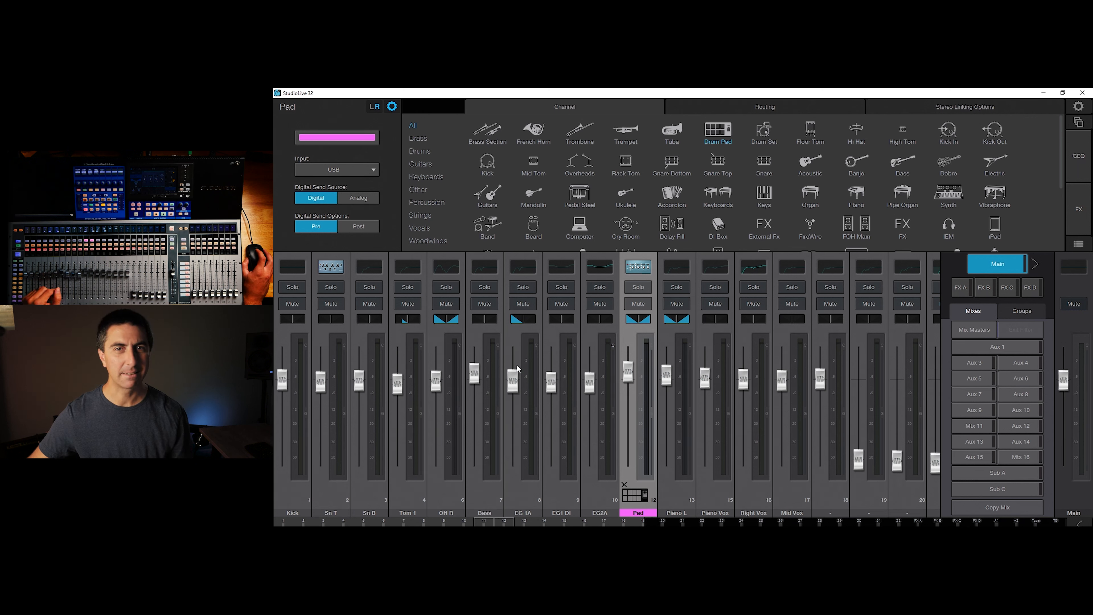
mouse_move(508, 353)
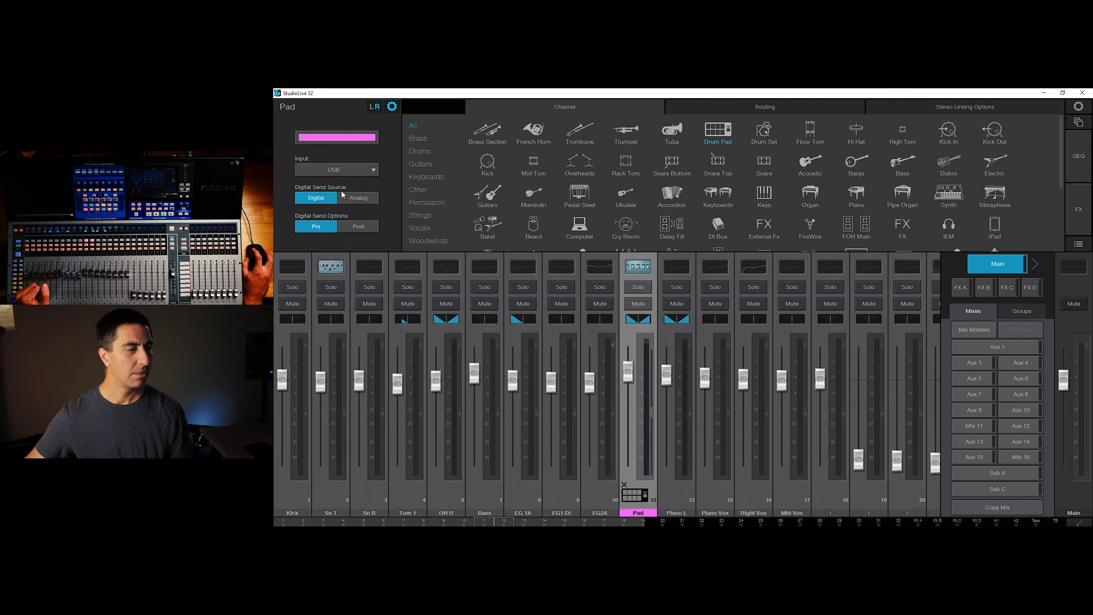
mouse_move(396, 114)
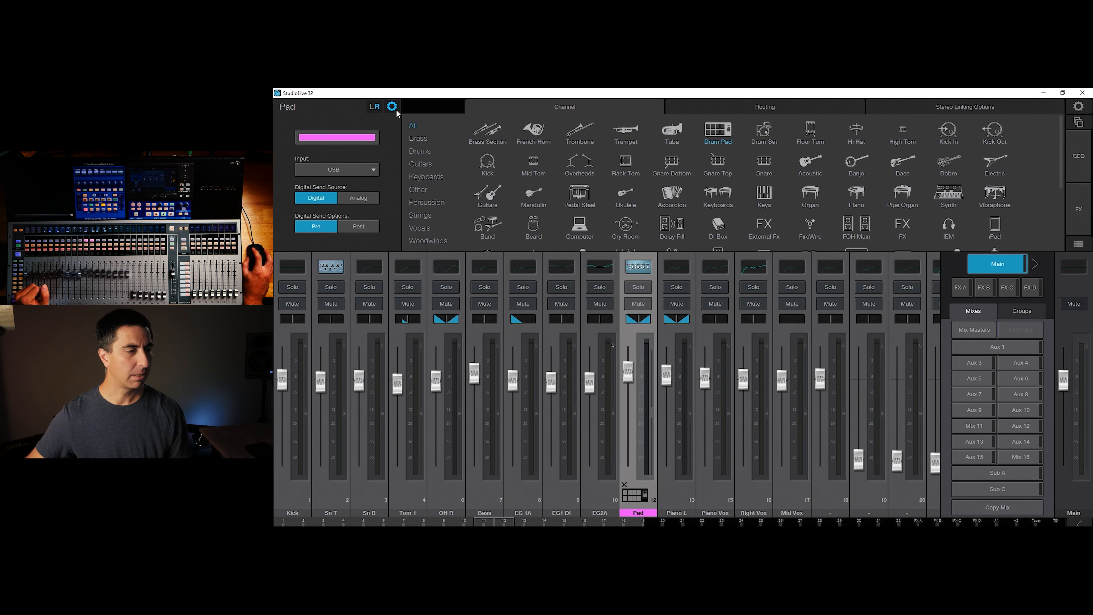
left_click(392, 106)
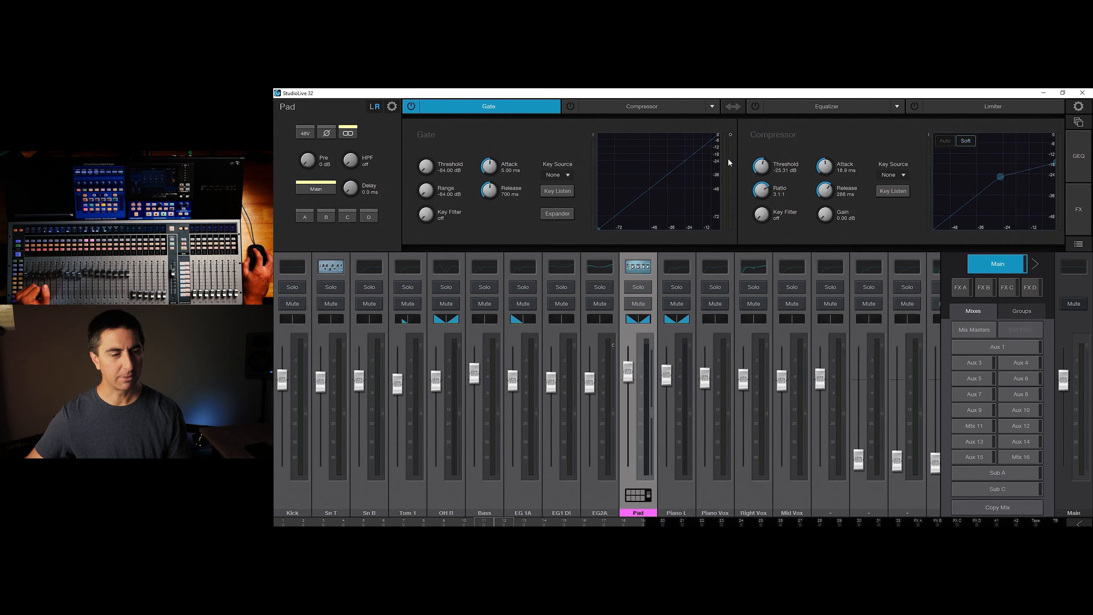
mouse_move(827, 376)
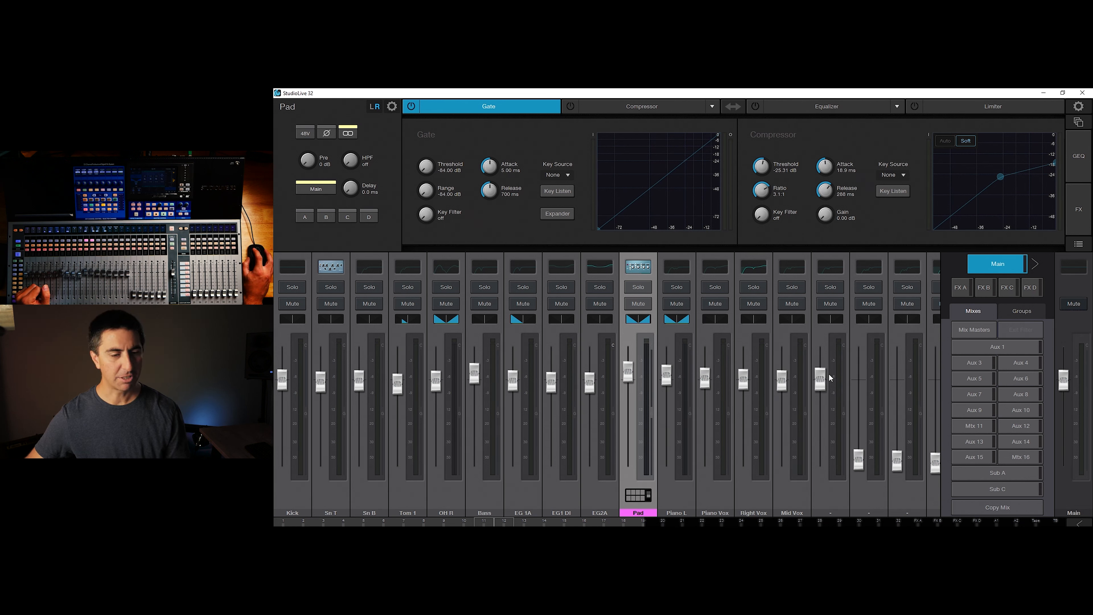
left_click_drag(820, 379, 820, 430)
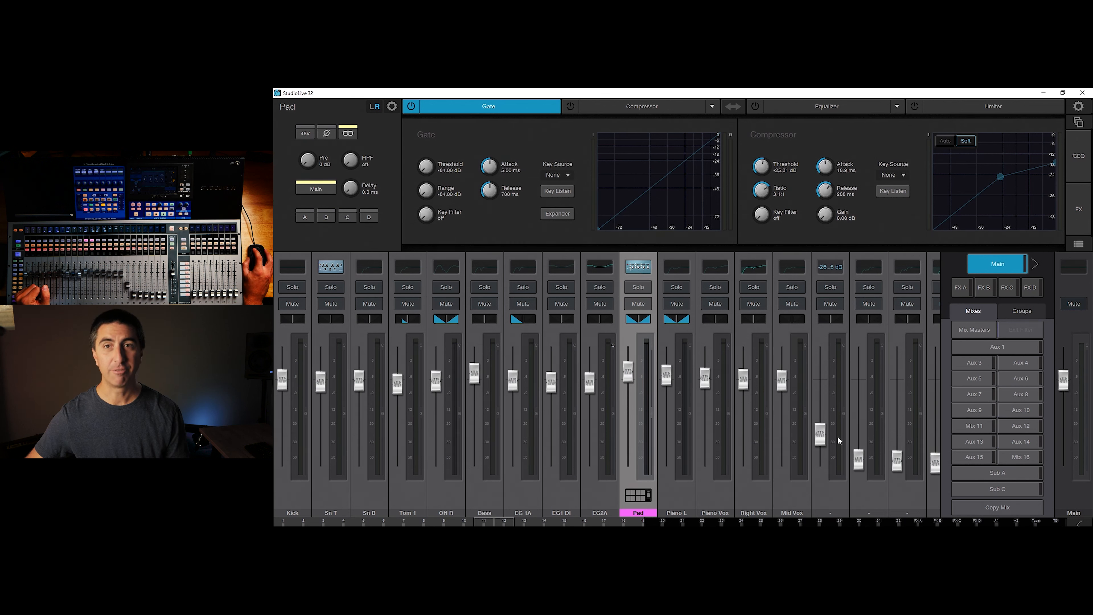
left_click_drag(821, 431, 821, 410)
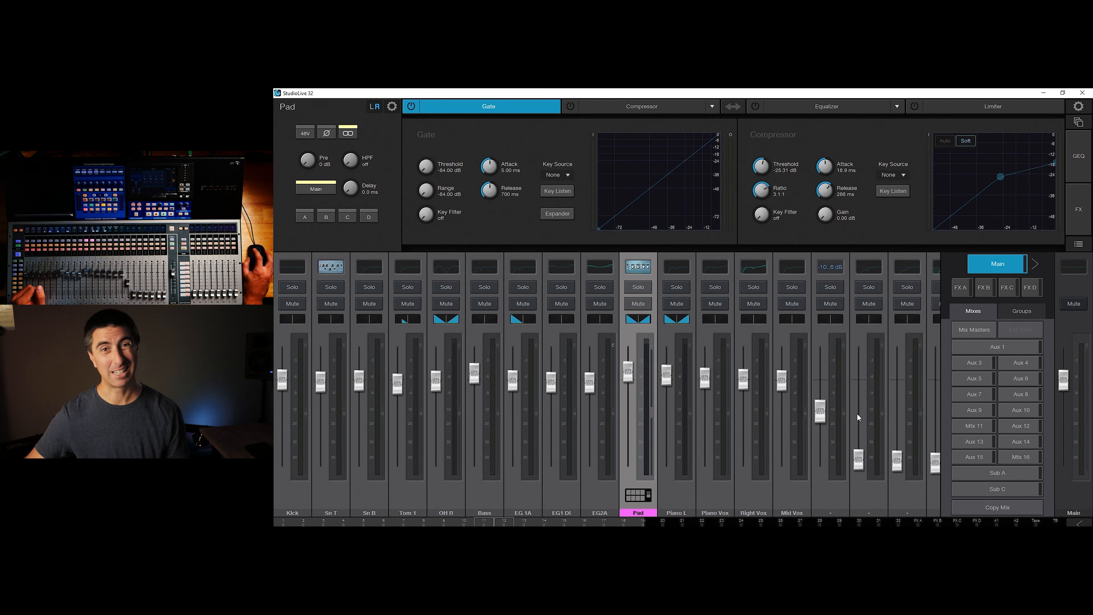
left_click_drag(819, 412, 820, 392)
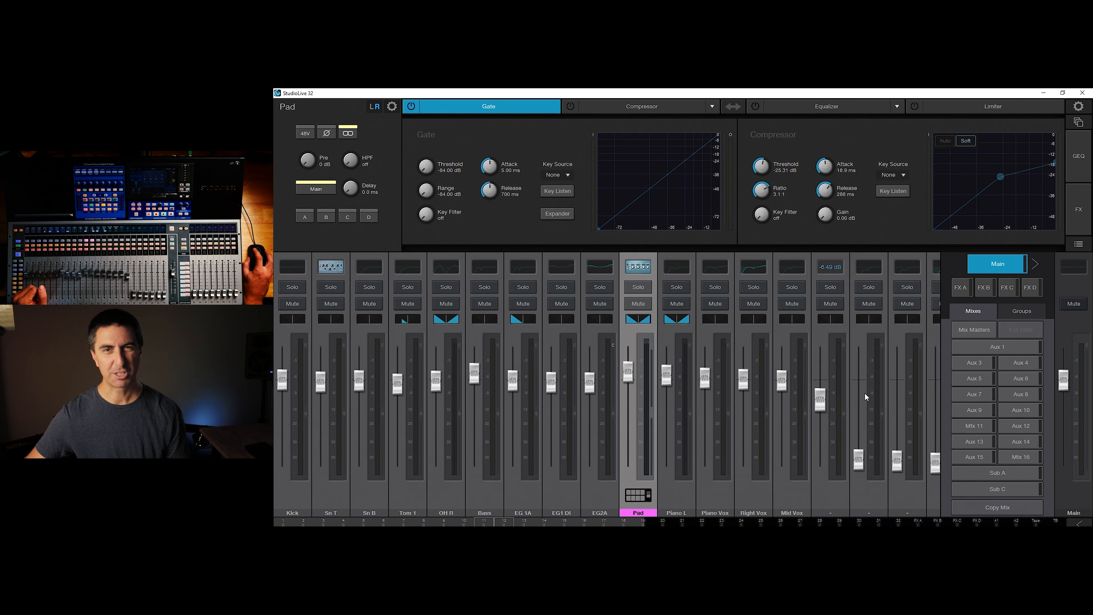
left_click_drag(819, 404, 819, 387)
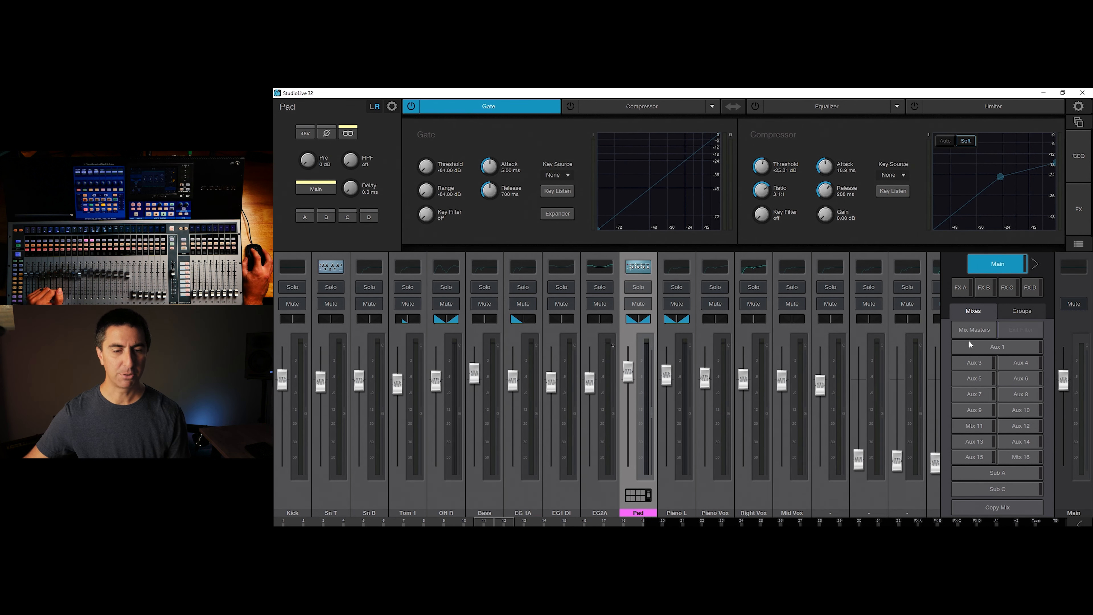
Show Aux 3 sends, return to Main, then put the Aux 9 send levels on the faders.
left_click(973, 378)
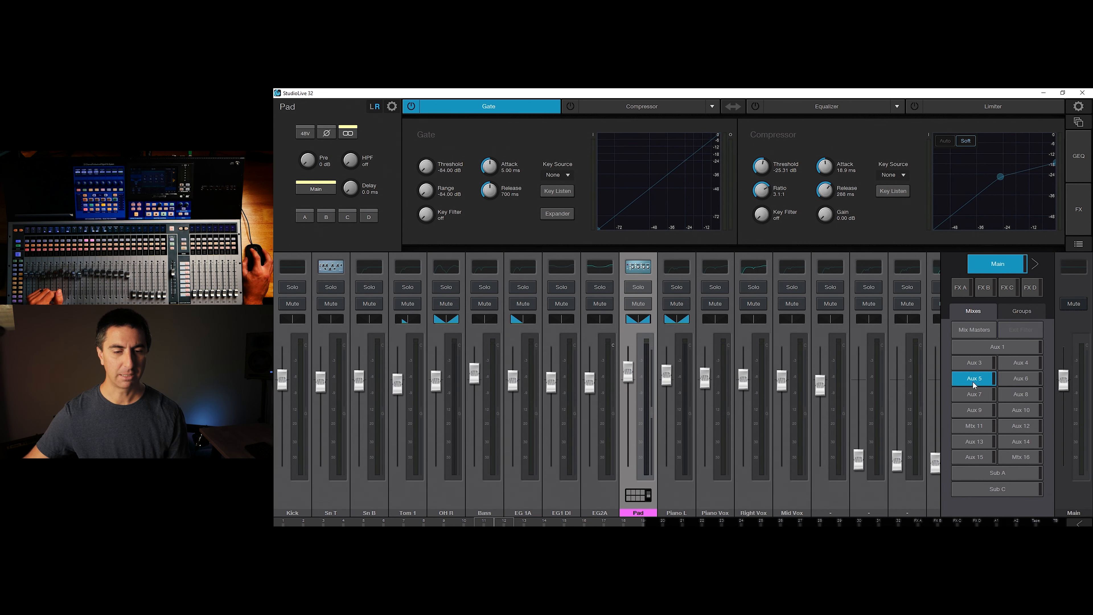
left_click(974, 362)
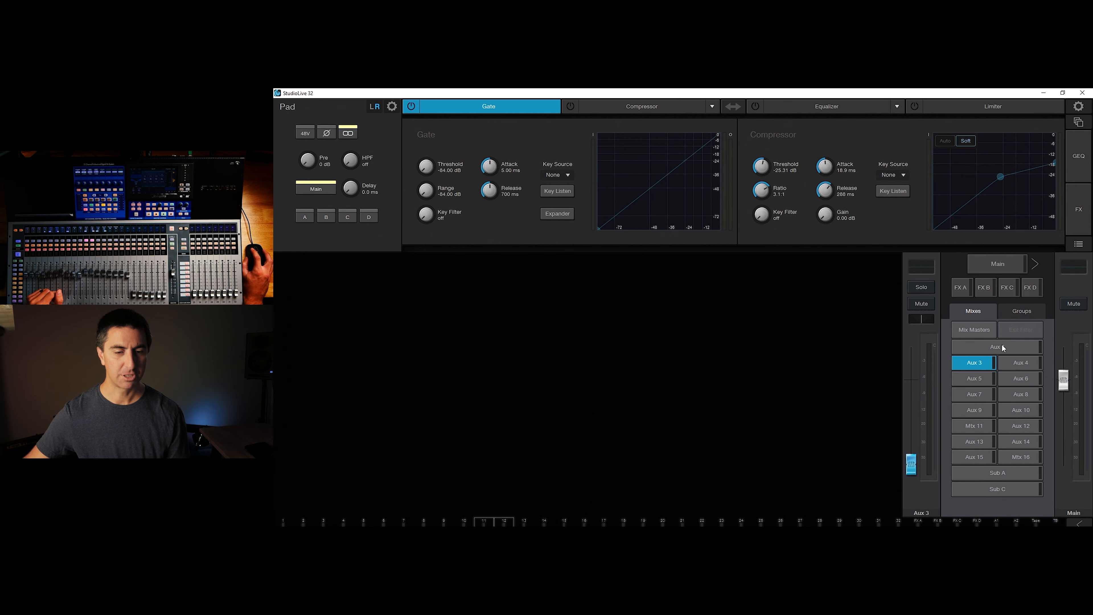
left_click(973, 329)
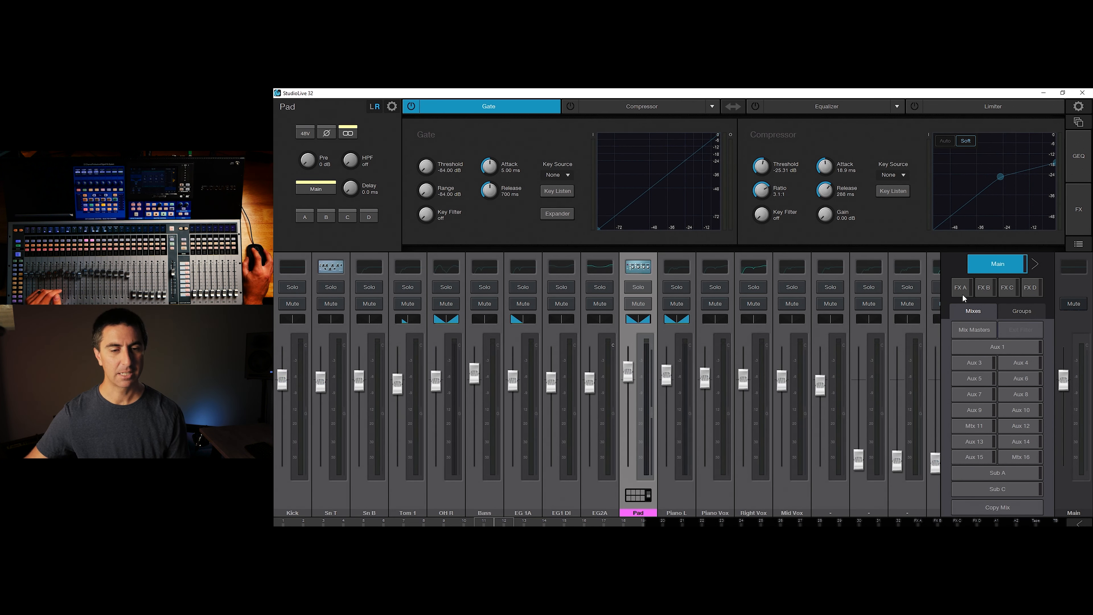
mouse_move(1071, 125)
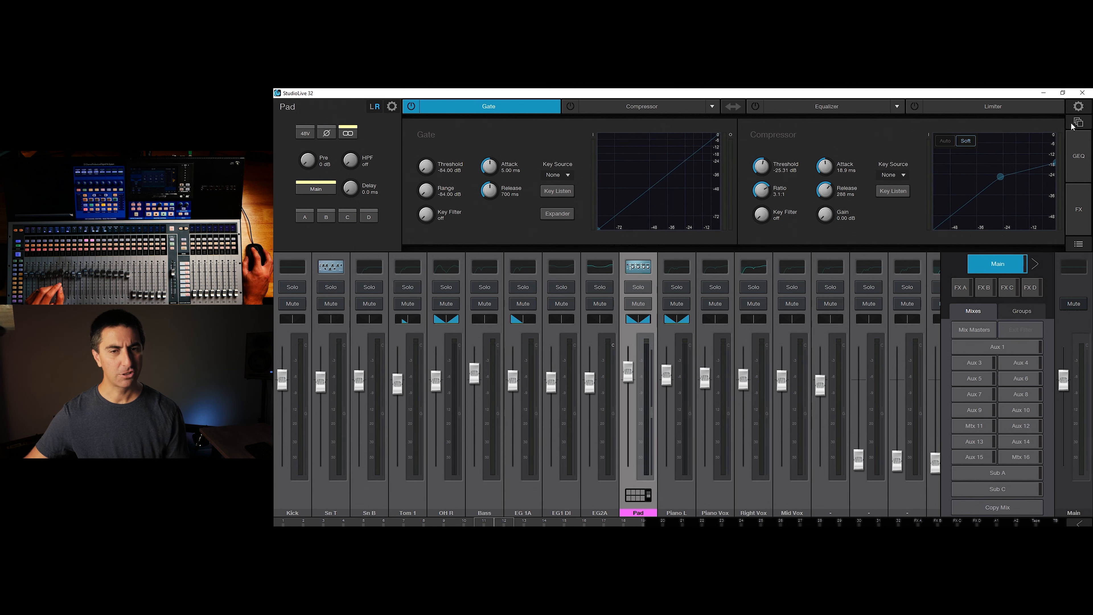
left_click(1078, 105)
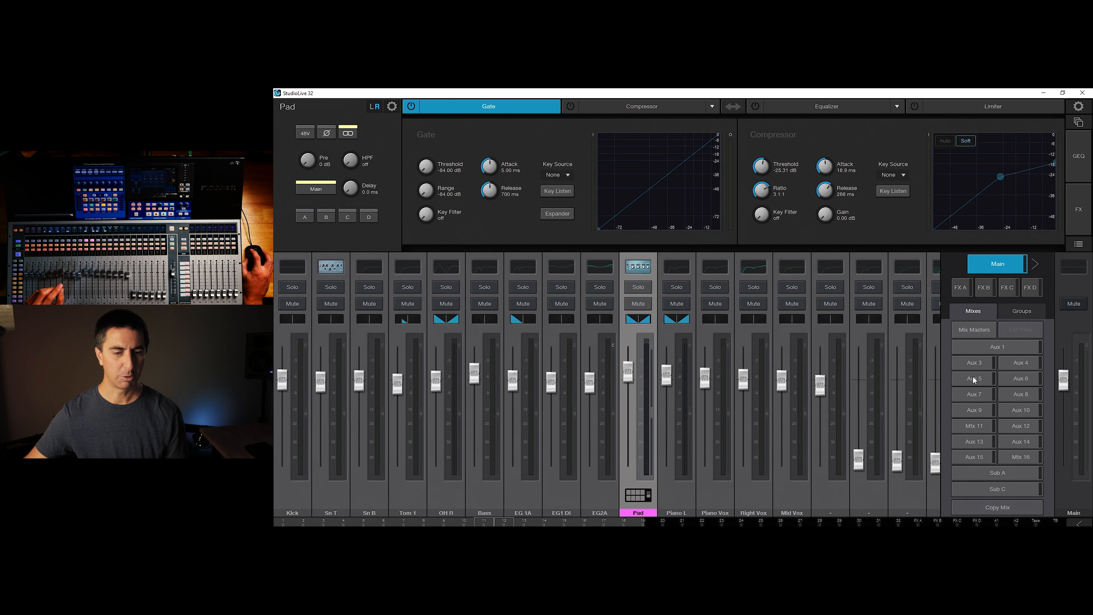
left_click(973, 394)
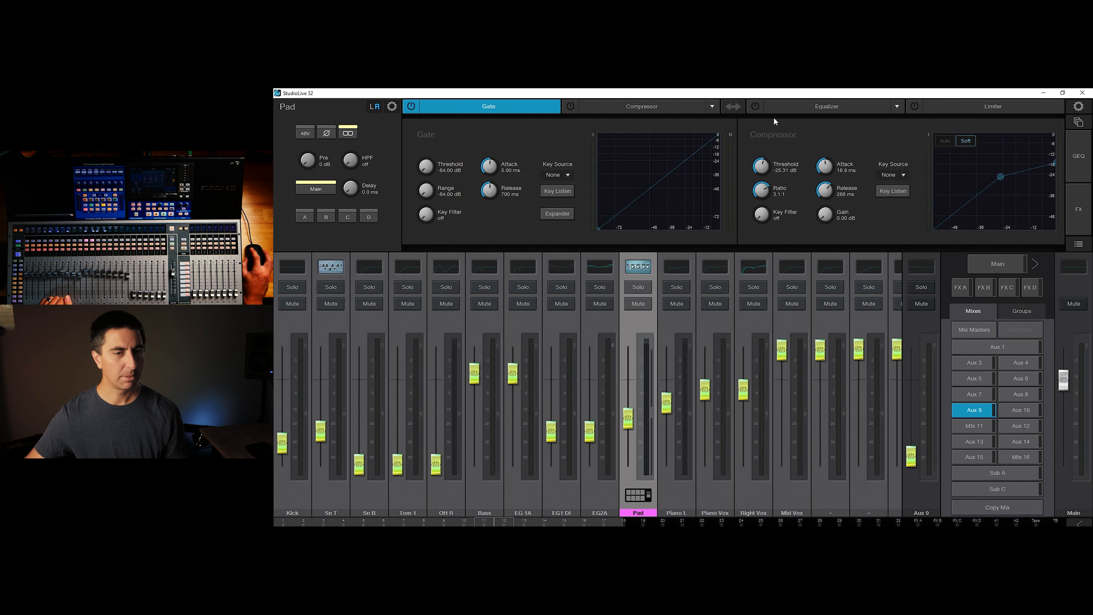
mouse_move(545, 127)
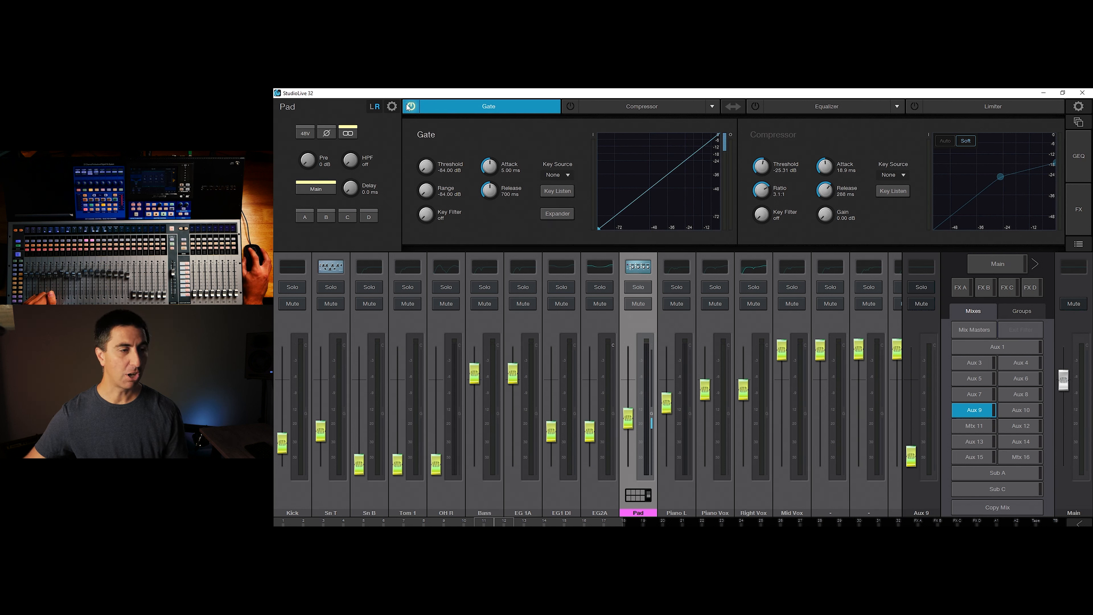
Move Pad's EQ ahead of the compressor and try another equalizer model from the list.
left_click(411, 106)
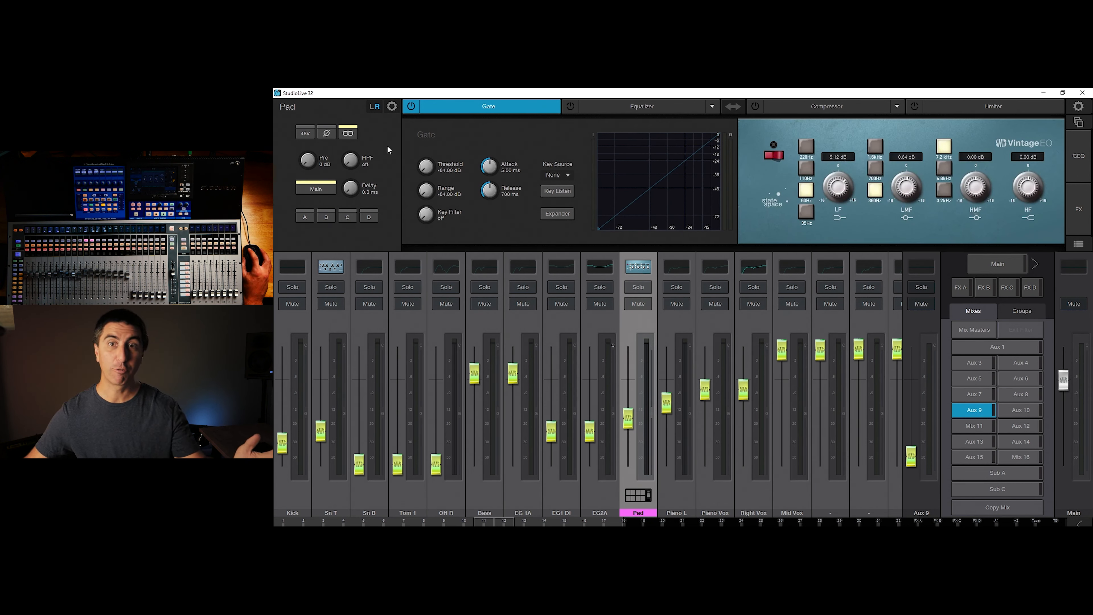
mouse_move(422, 166)
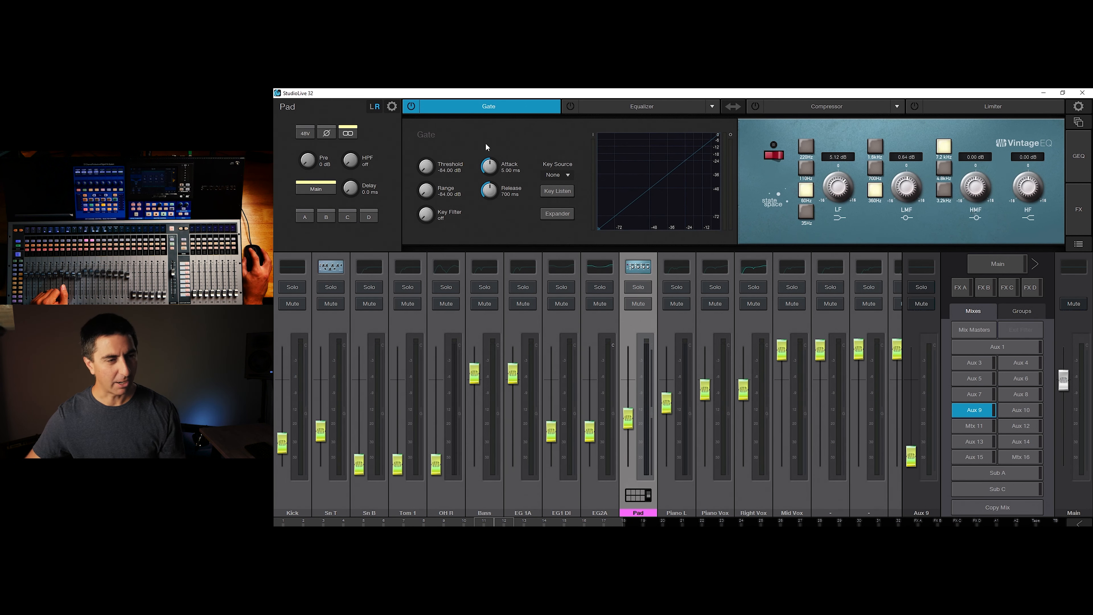
left_click(826, 106)
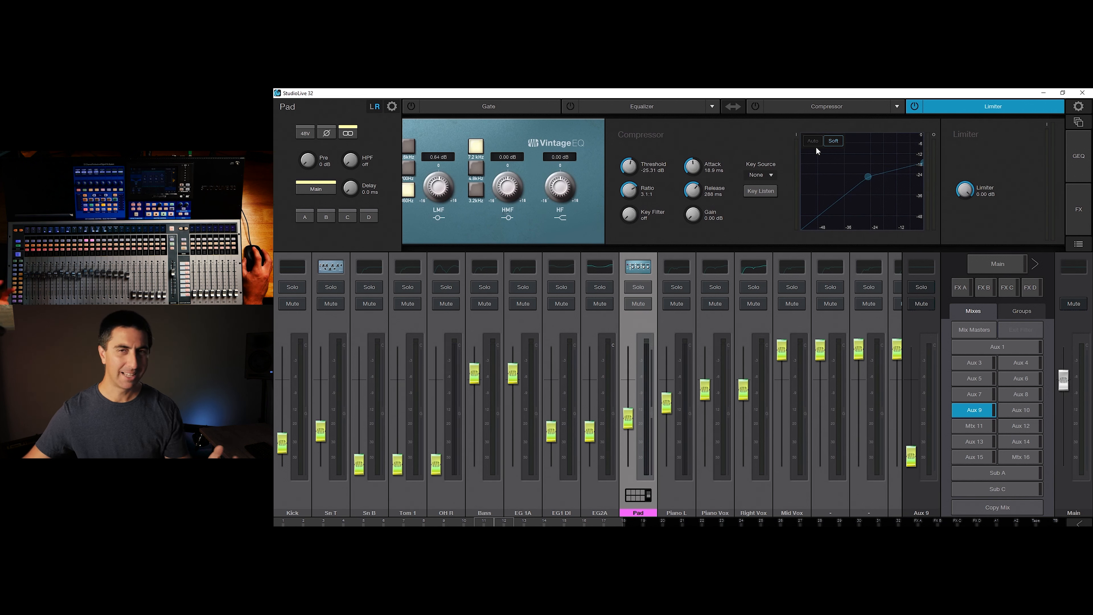
mouse_move(802, 185)
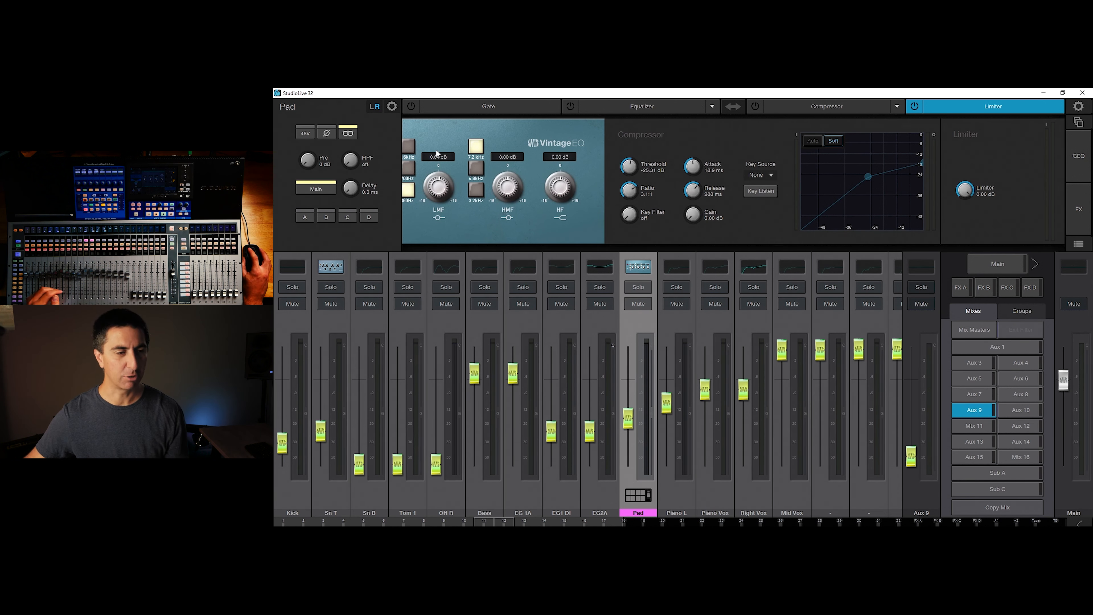
mouse_move(896, 226)
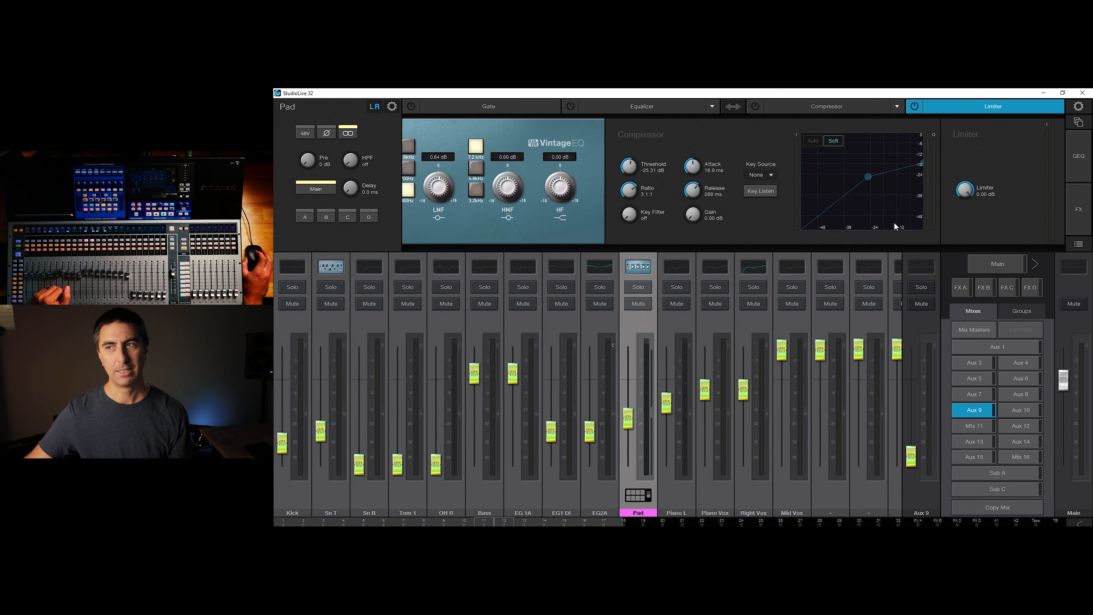
mouse_move(900, 224)
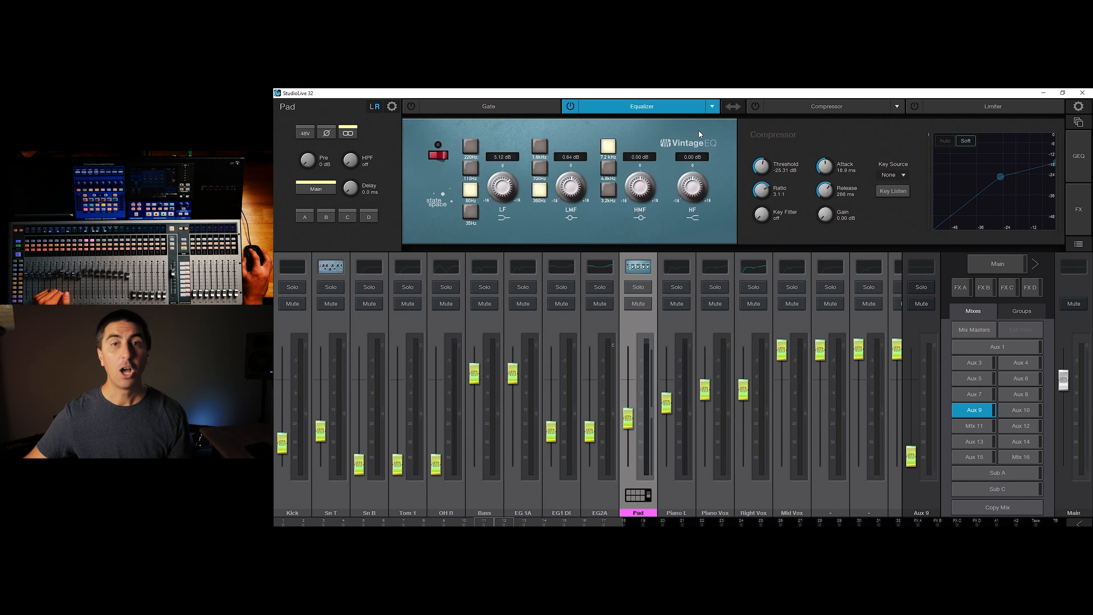
mouse_move(667, 91)
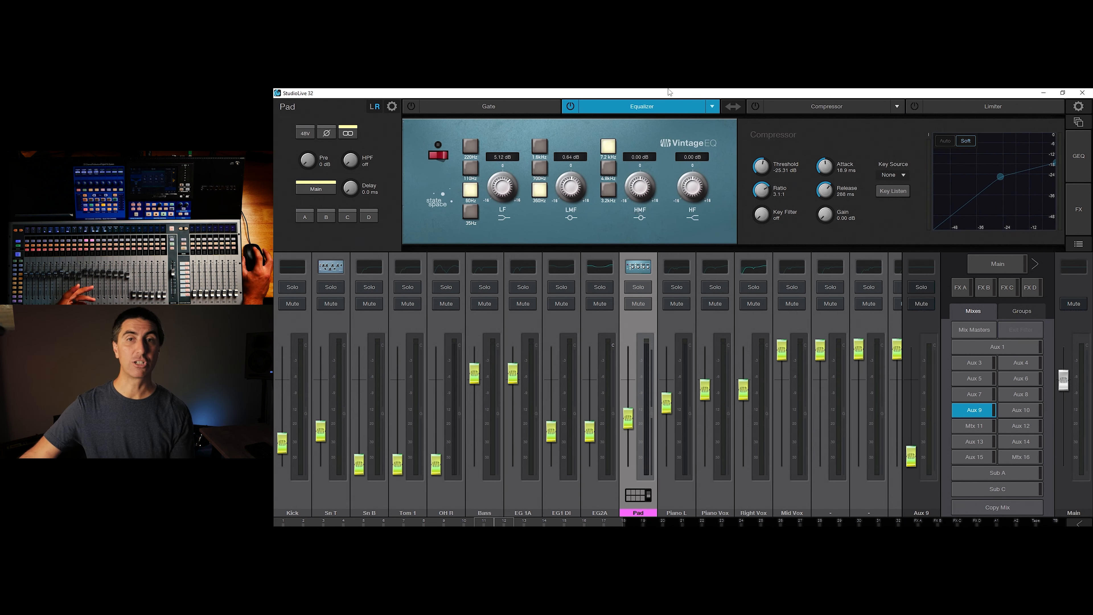
mouse_move(742, 117)
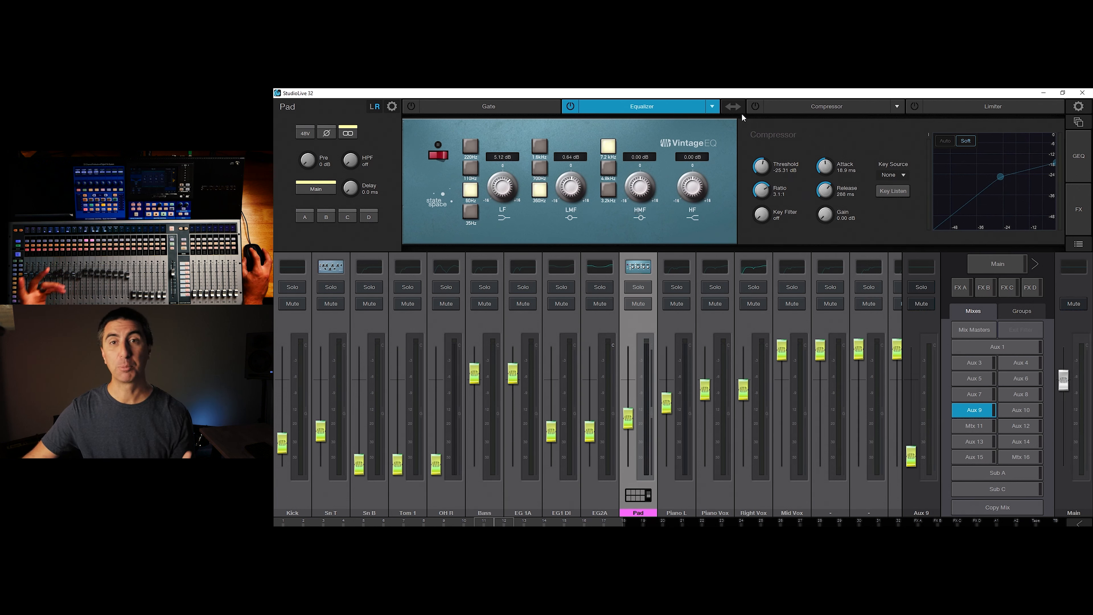
left_click(711, 106)
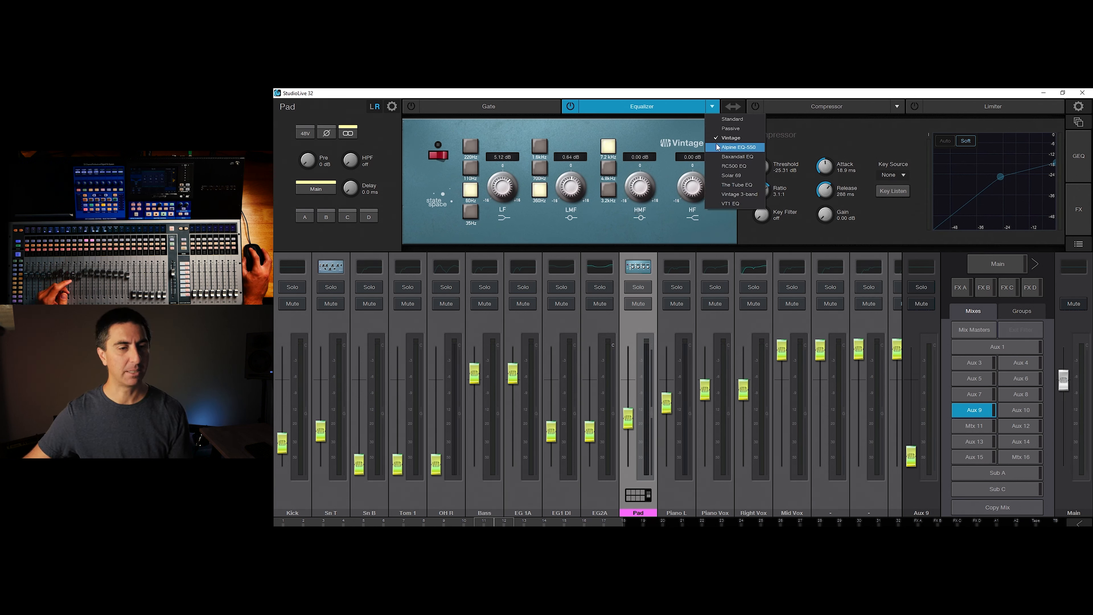
mouse_move(731, 118)
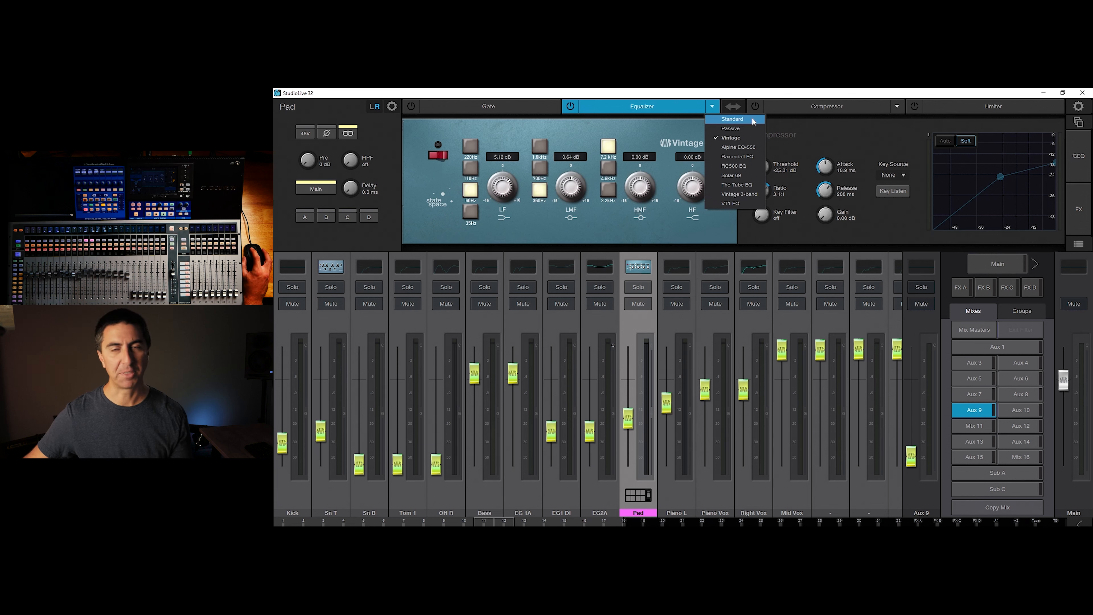
mouse_move(762, 120)
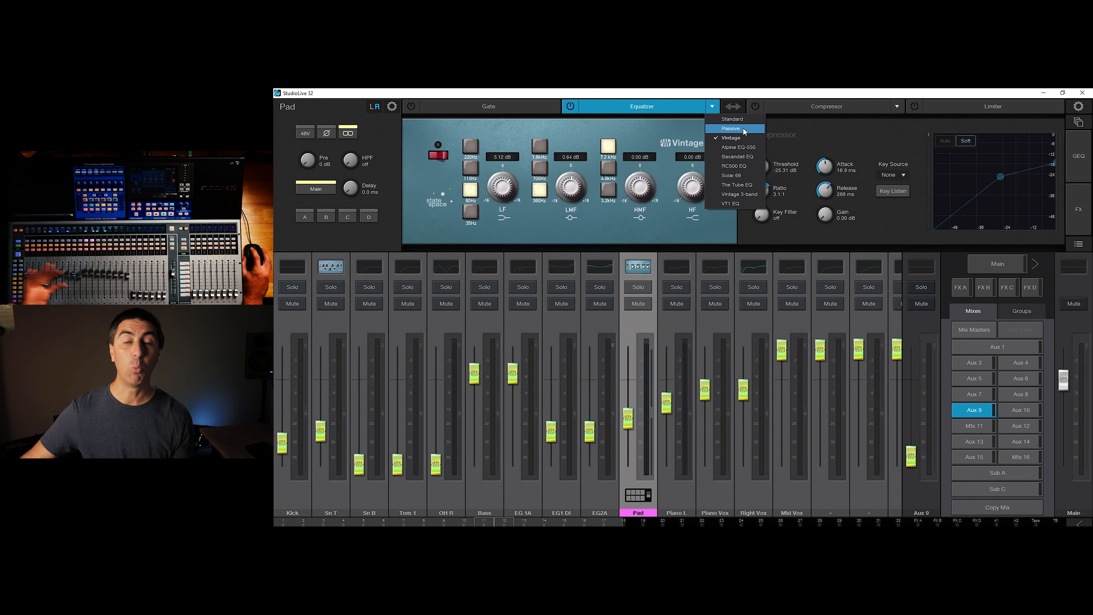
left_click(731, 129)
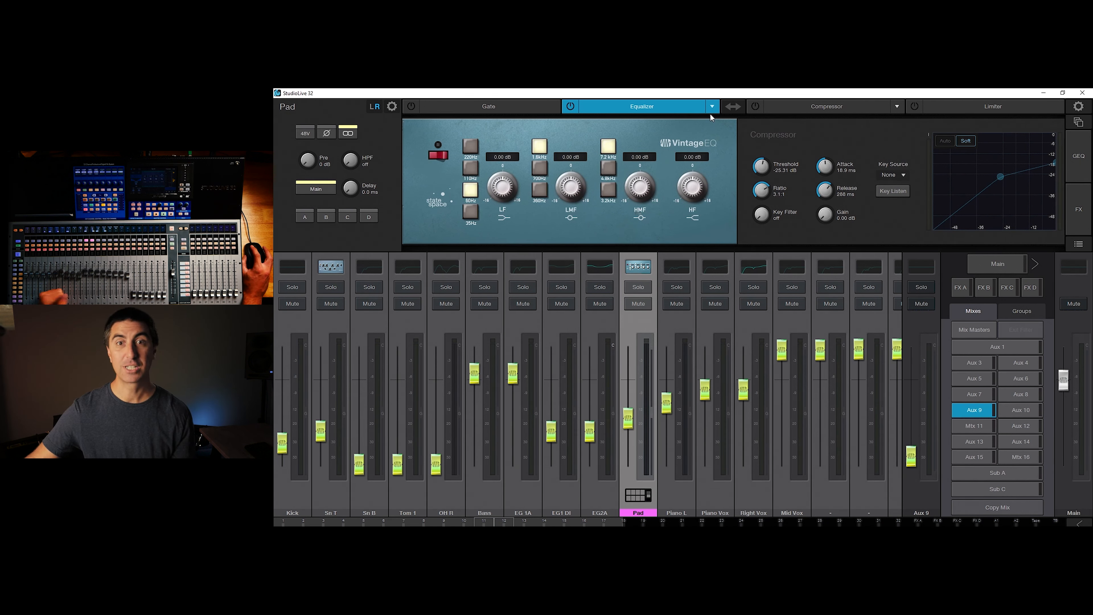
mouse_move(704, 106)
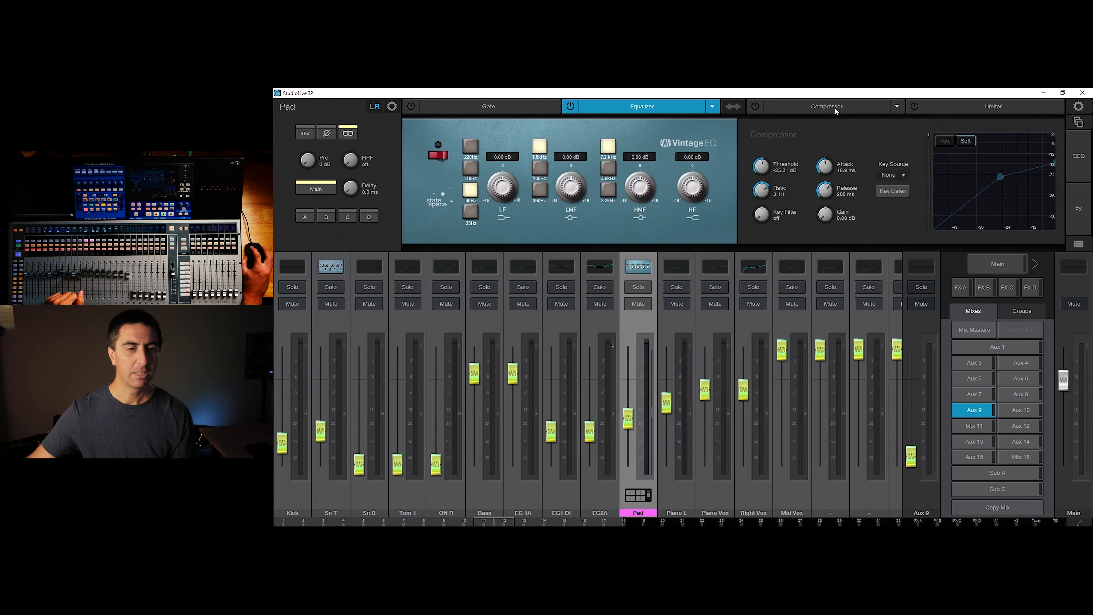
Set the equalizer to the Standard model and show Pad's full-page Fat Channel view.
left_click(826, 106)
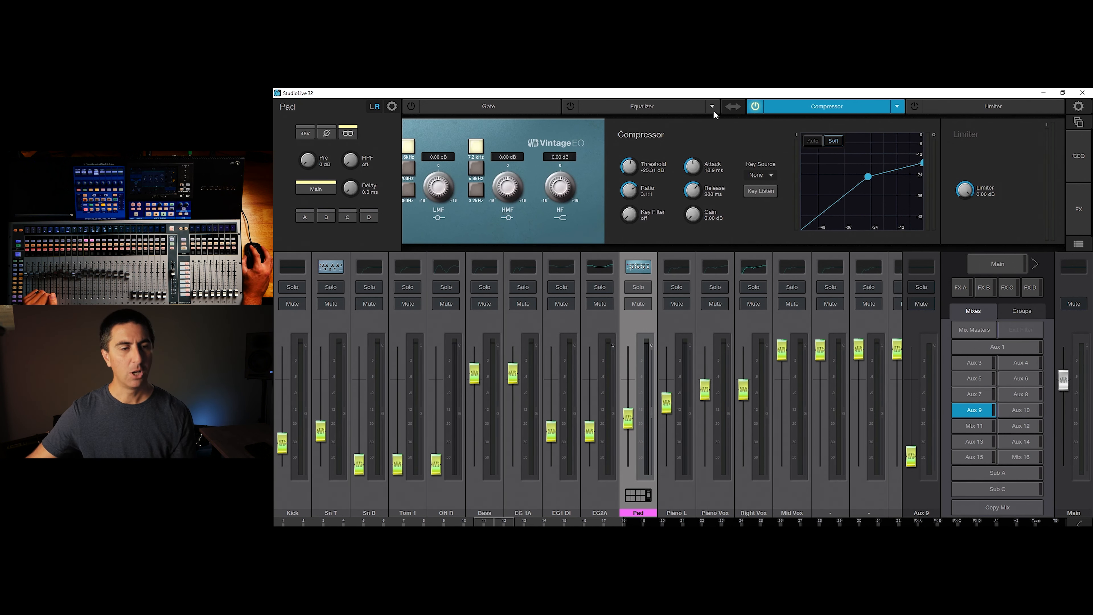
left_click(711, 106)
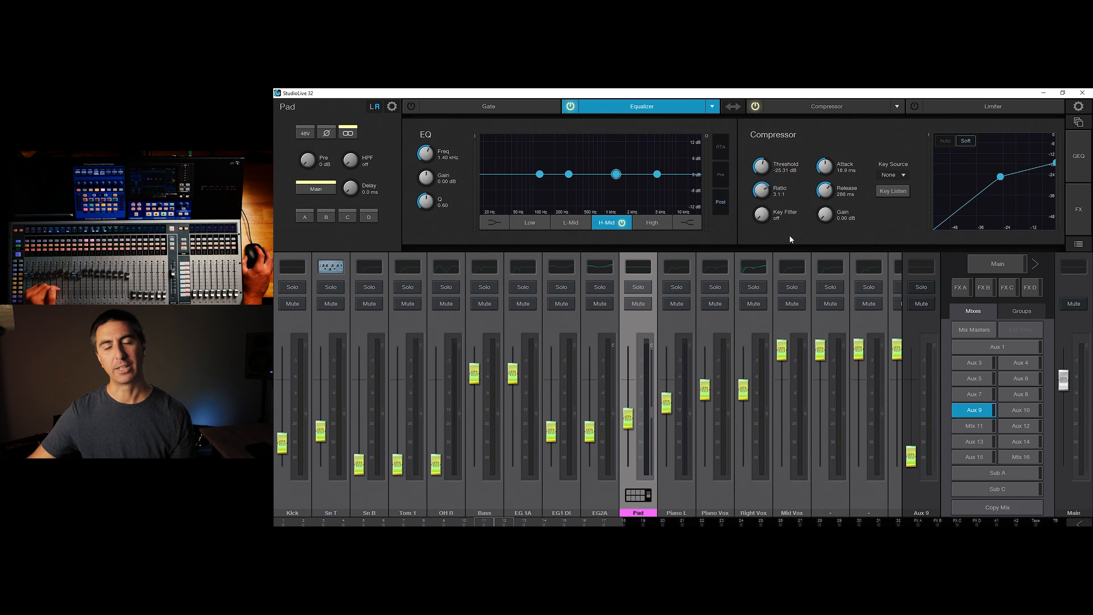
mouse_move(781, 100)
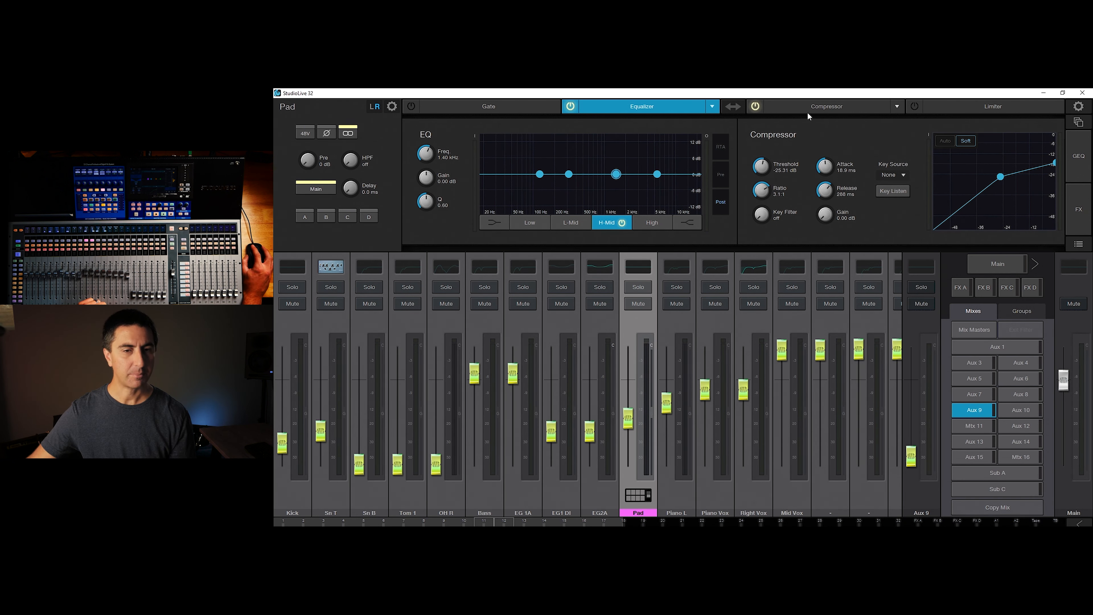
left_click(1078, 106)
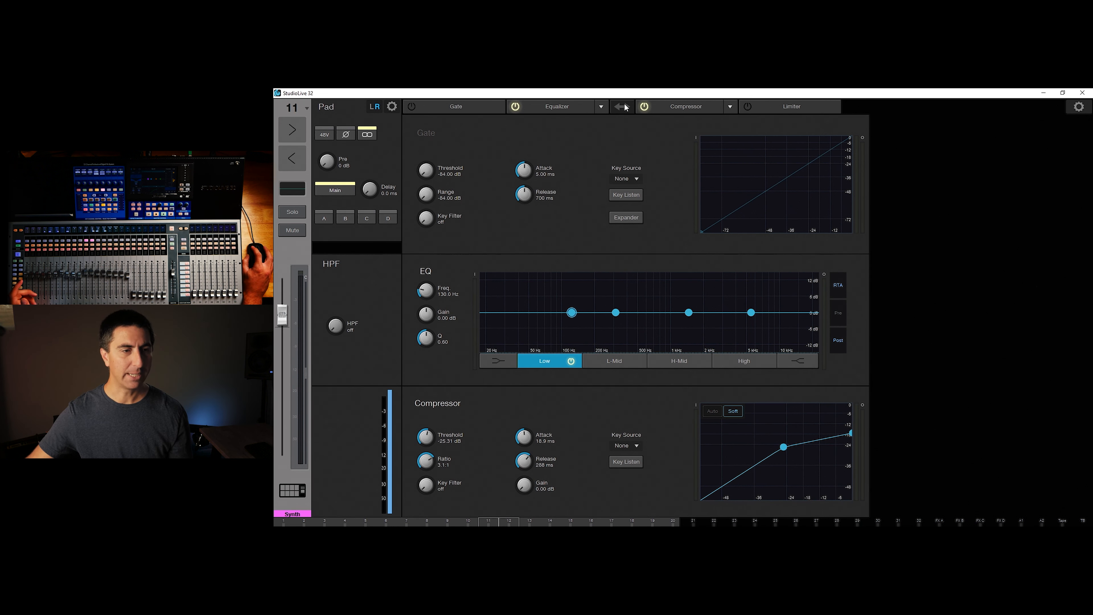
Toggle the EQ/compressor order back, adjust the channel, then switch to the all-channel meter view.
left_click(620, 106)
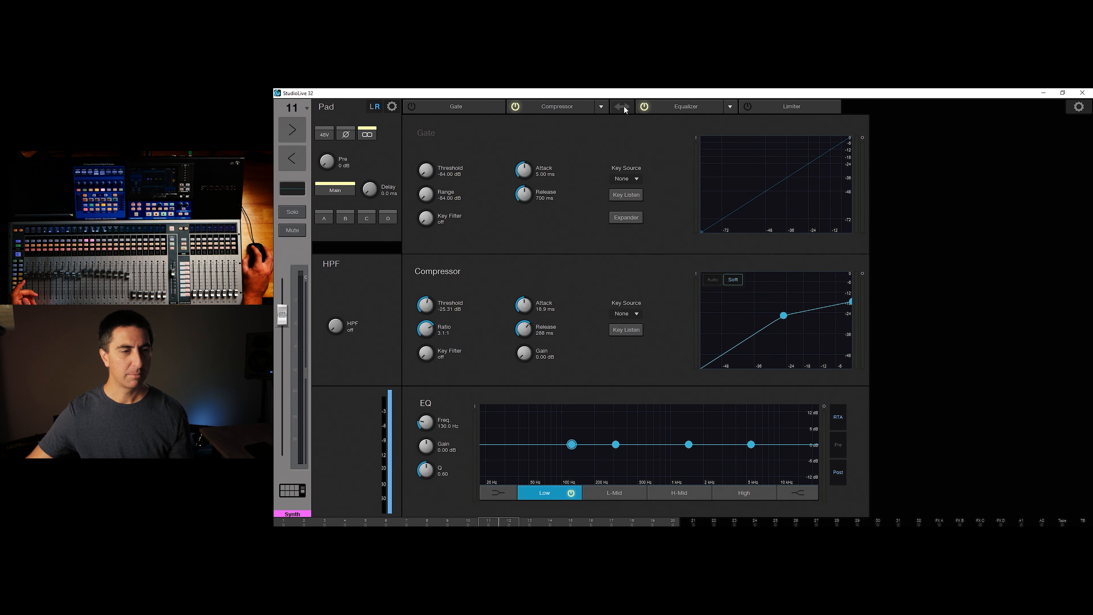
left_click(621, 106)
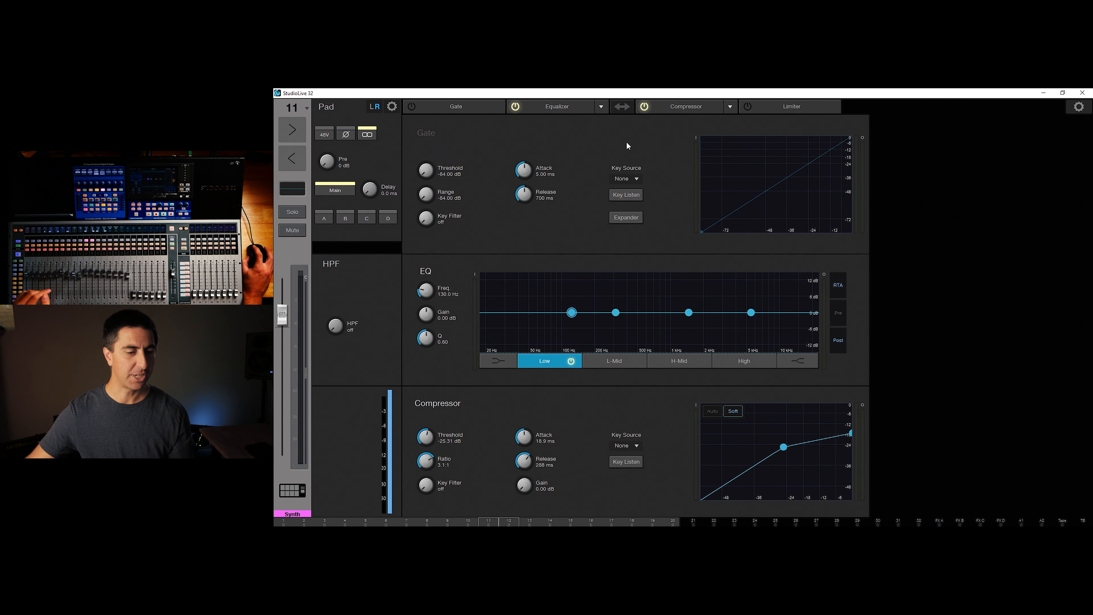
left_click(612, 360)
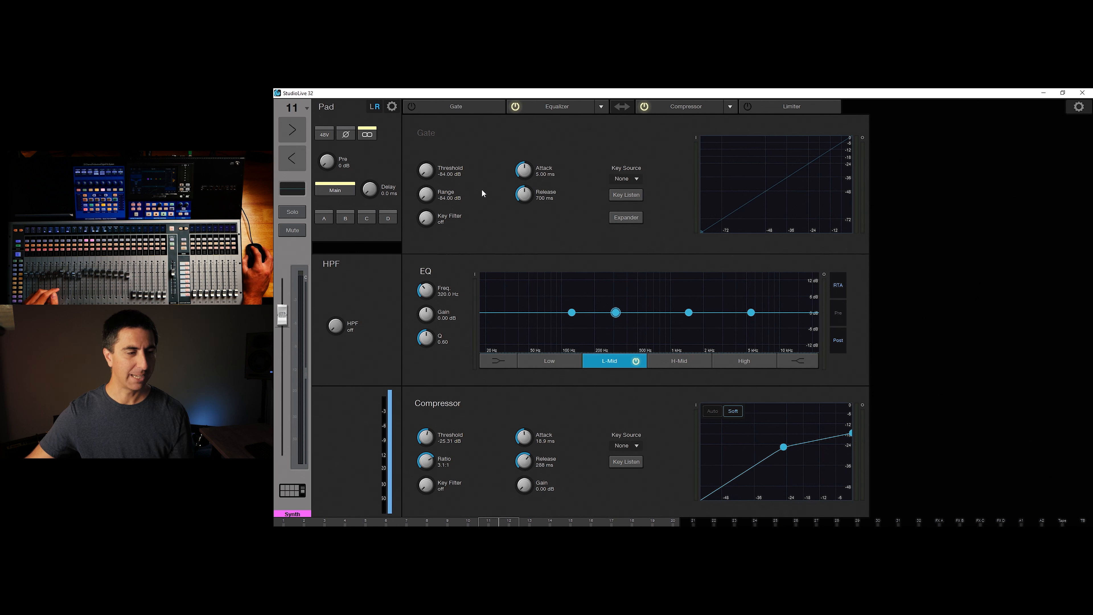
mouse_move(486, 443)
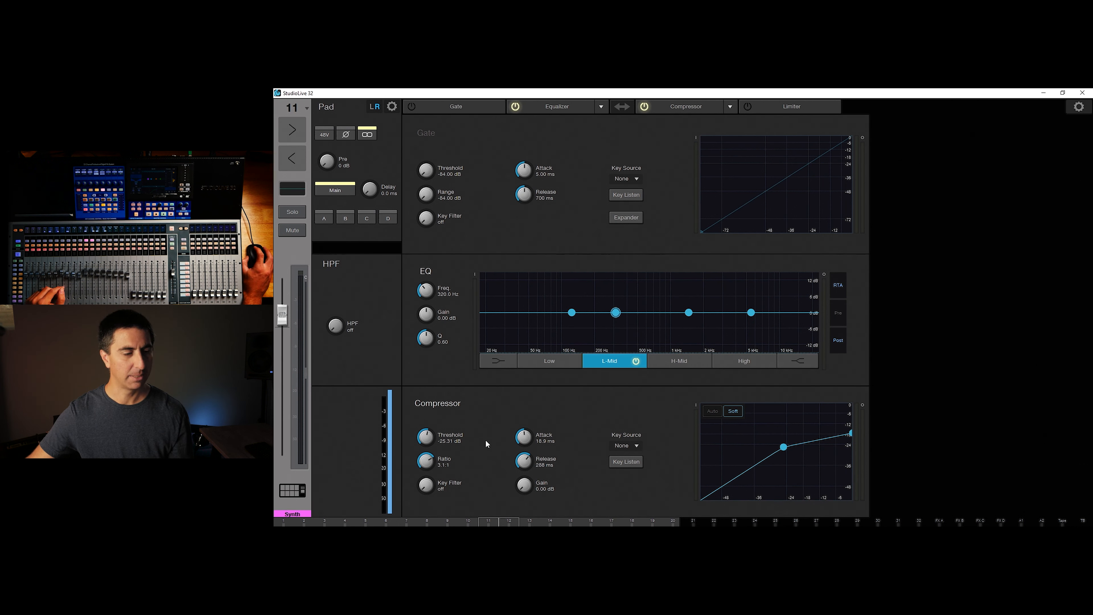
mouse_move(574, 358)
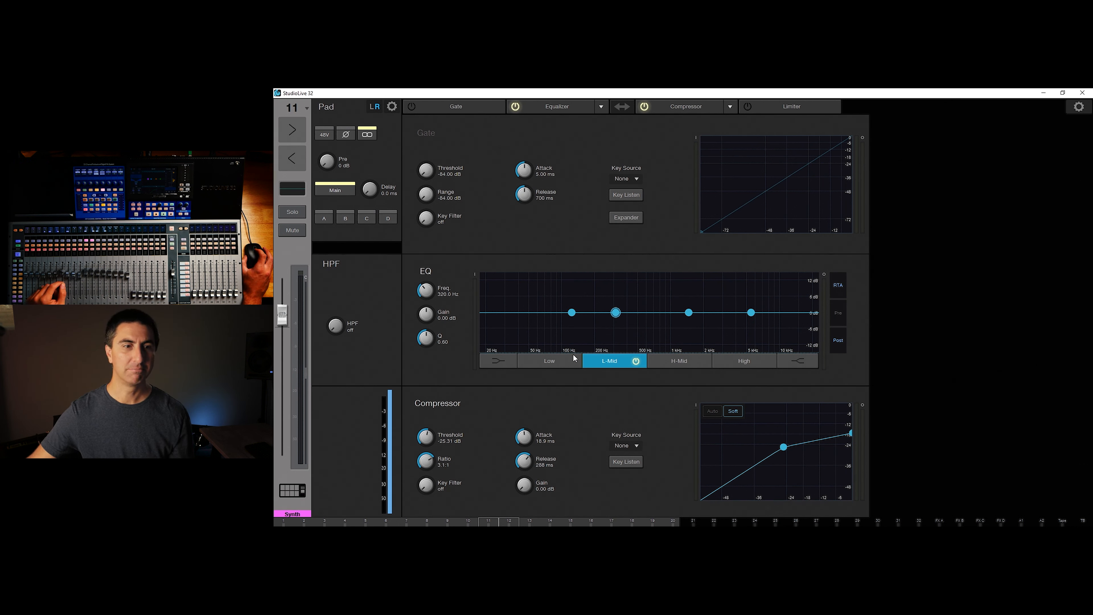
mouse_move(697, 193)
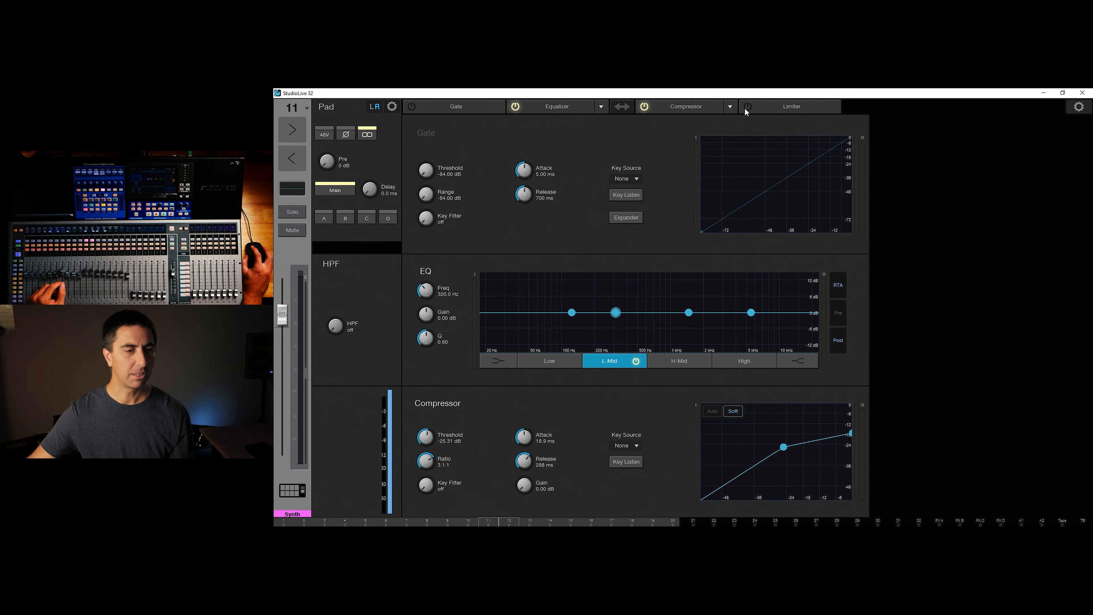
left_click(673, 361)
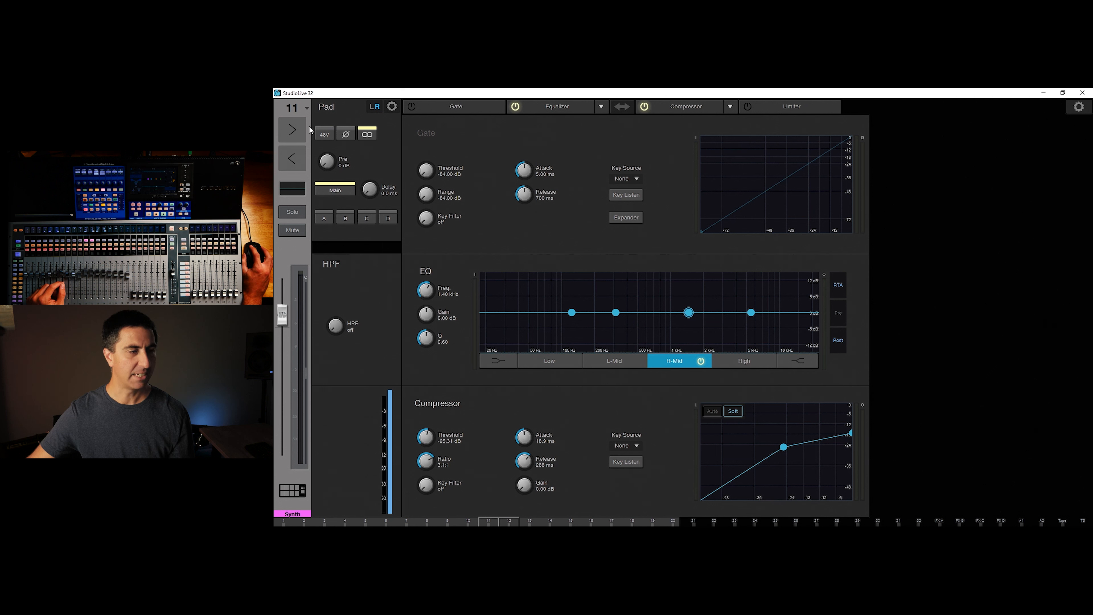
left_click(301, 108)
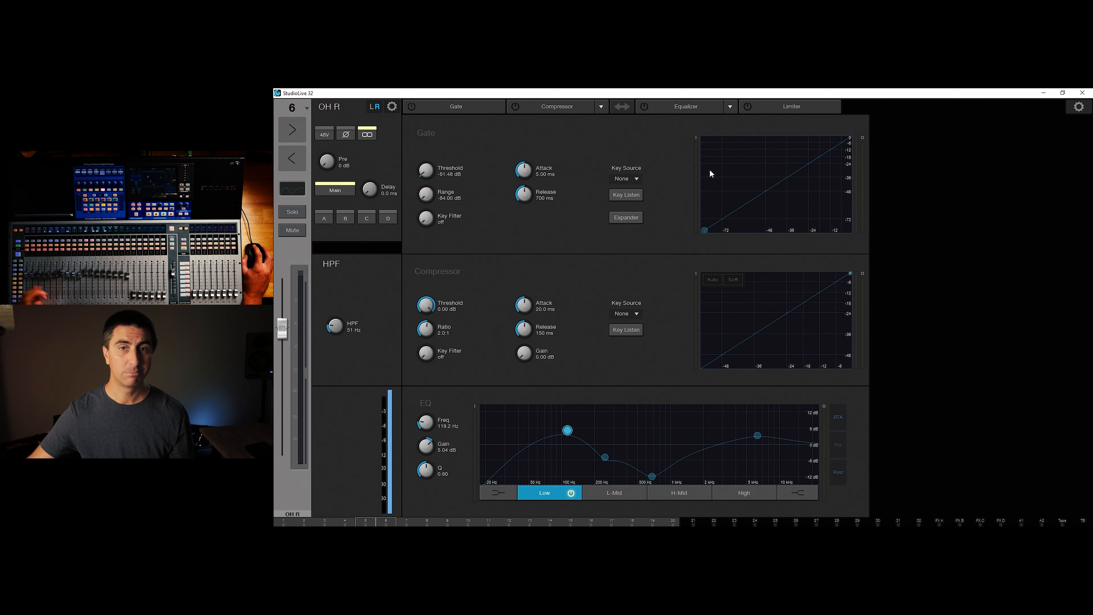
left_click(1078, 106)
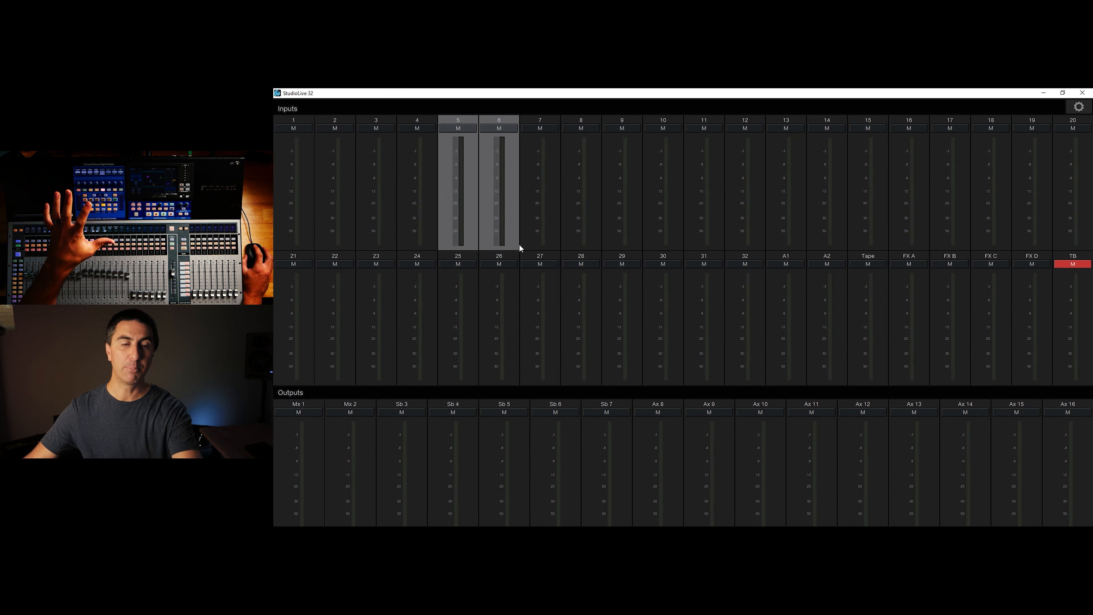
Show the sends view for Piano L and lower one of its send levels.
left_click(1077, 106)
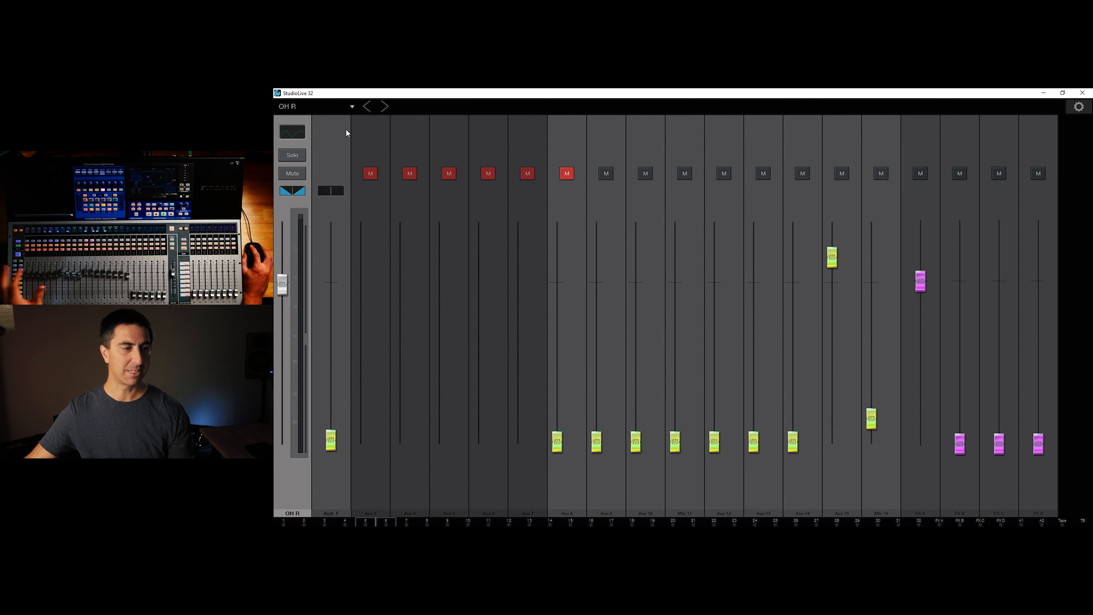
mouse_move(613, 128)
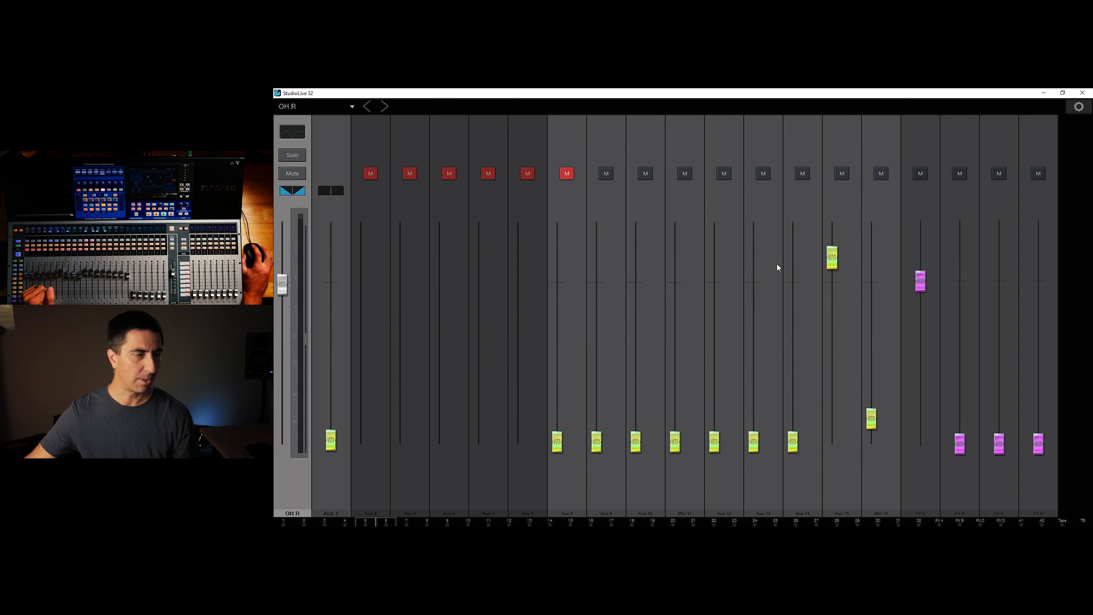
left_click(352, 106)
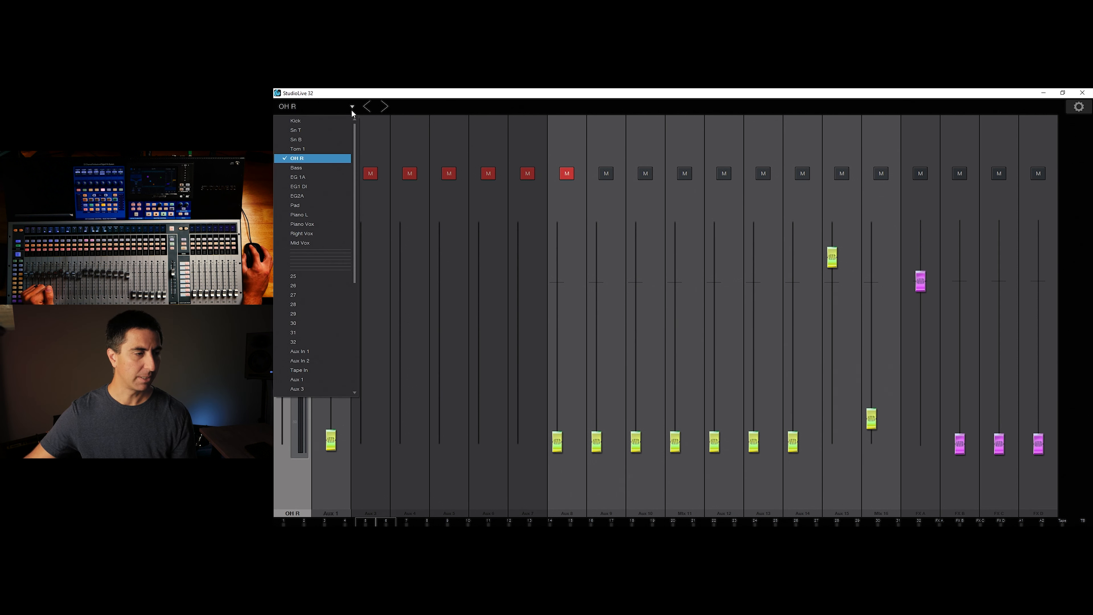
mouse_move(311, 214)
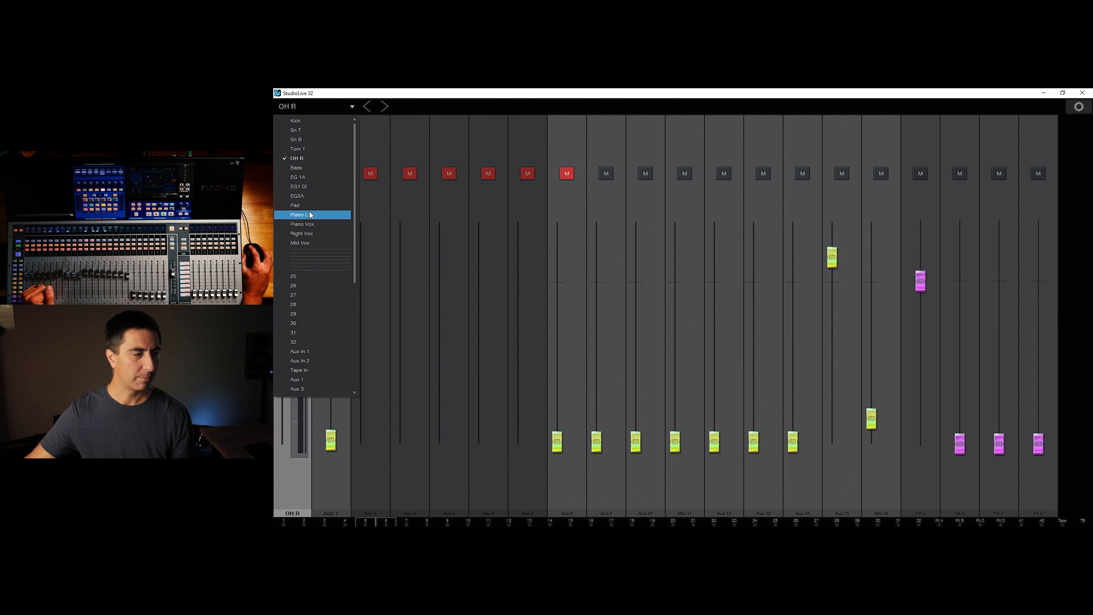
left_click(301, 215)
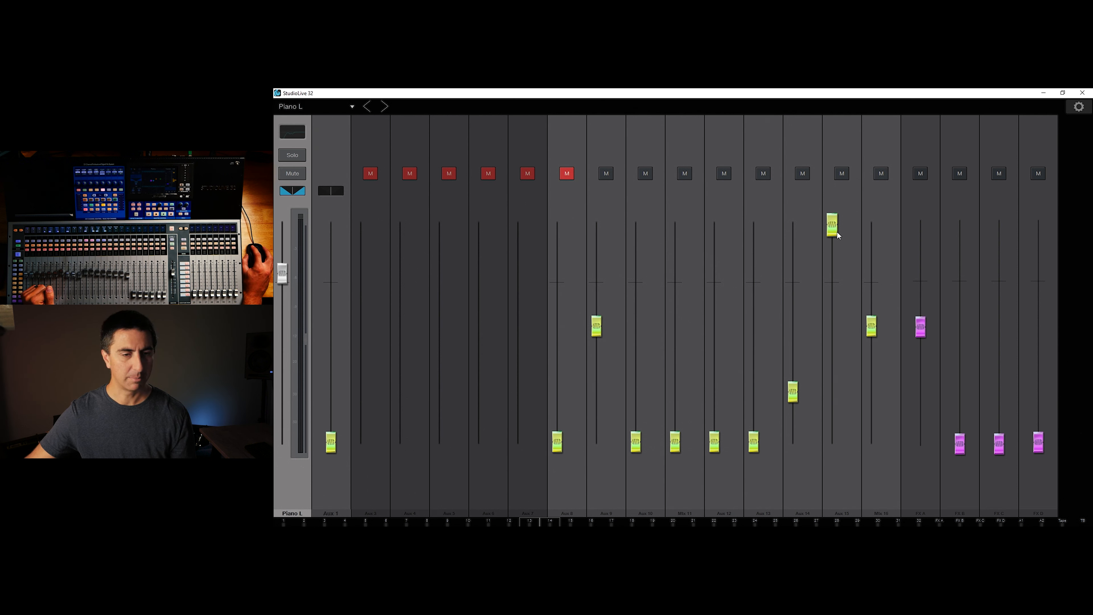
left_click_drag(835, 227, 835, 295)
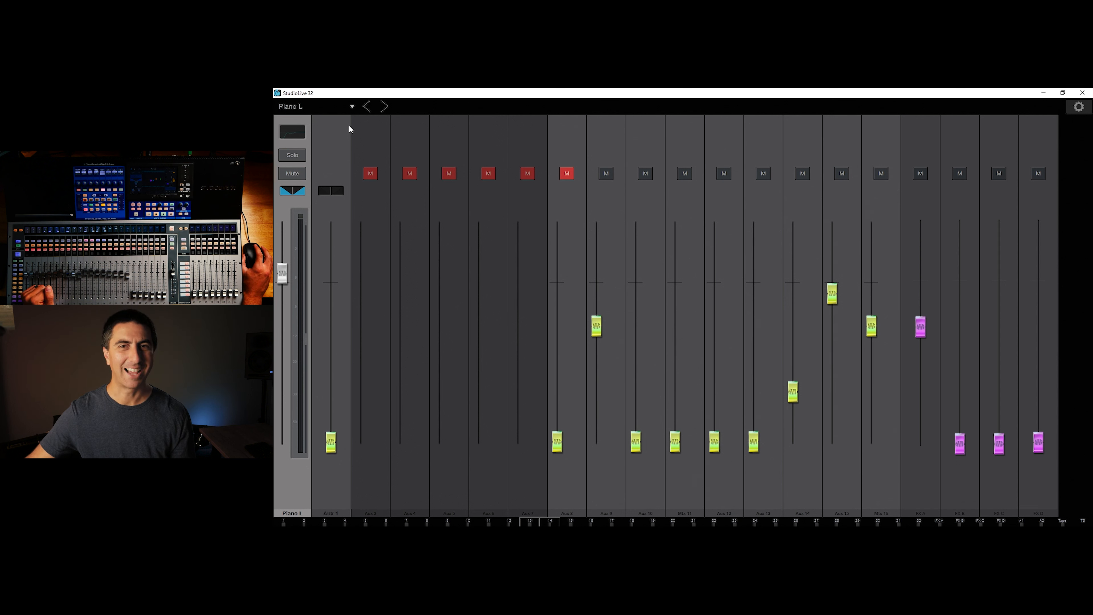
mouse_move(352, 129)
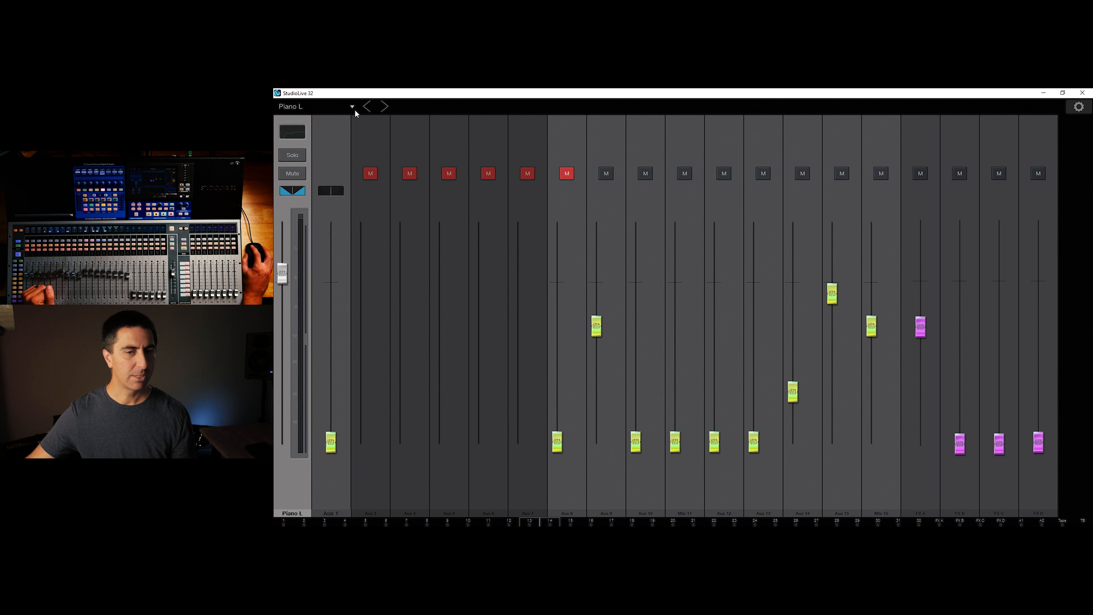
Tour the Network, Backup, Plug-Ins and User Profiles settings, ending on Digital Patching input sources.
left_click(1078, 106)
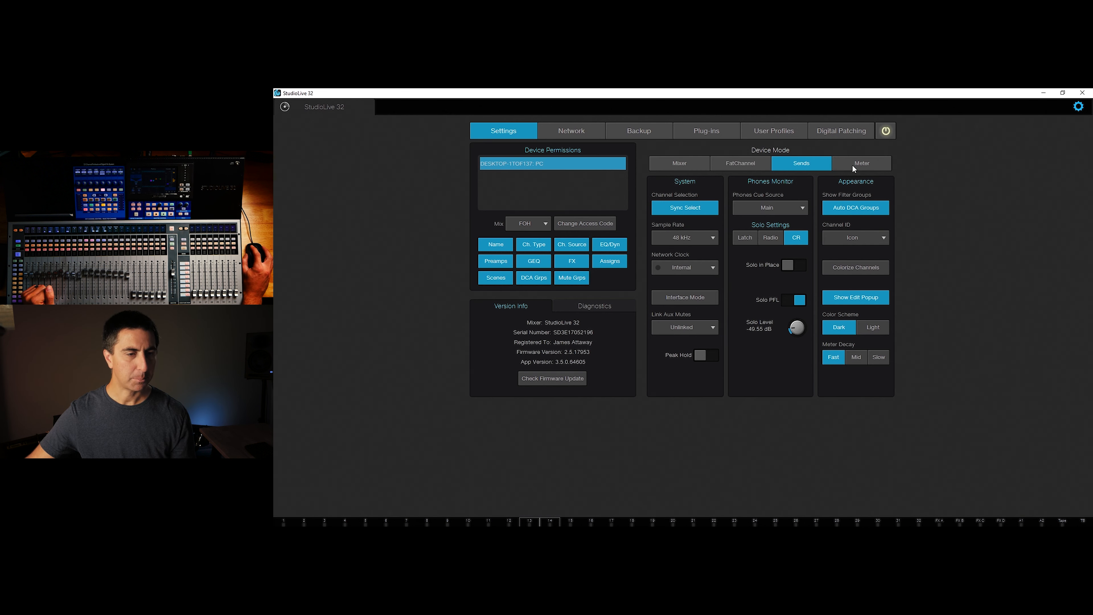
left_click(571, 130)
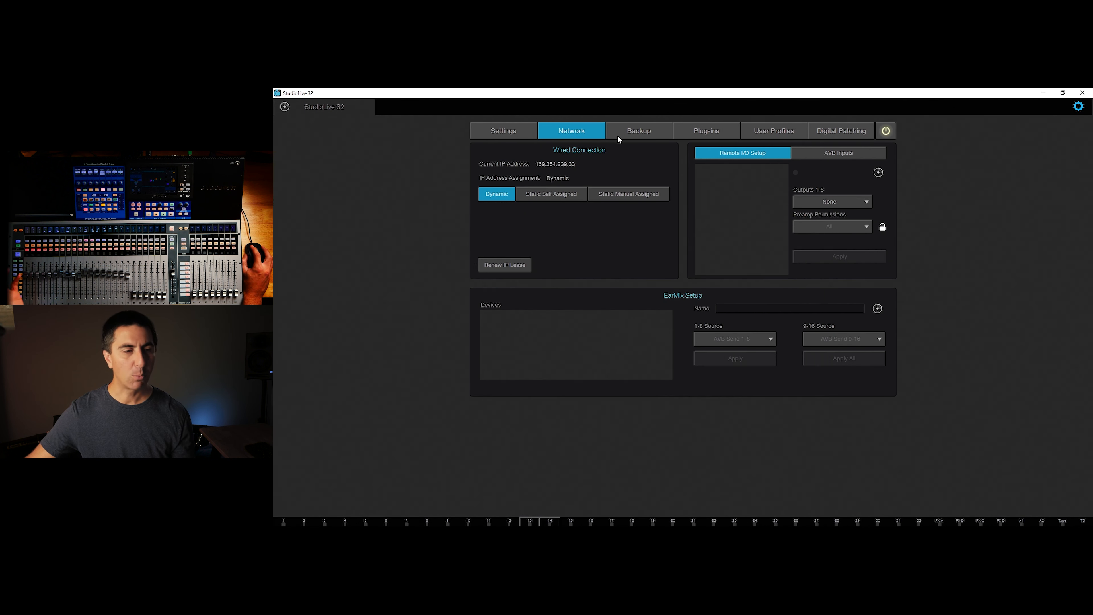
left_click(637, 131)
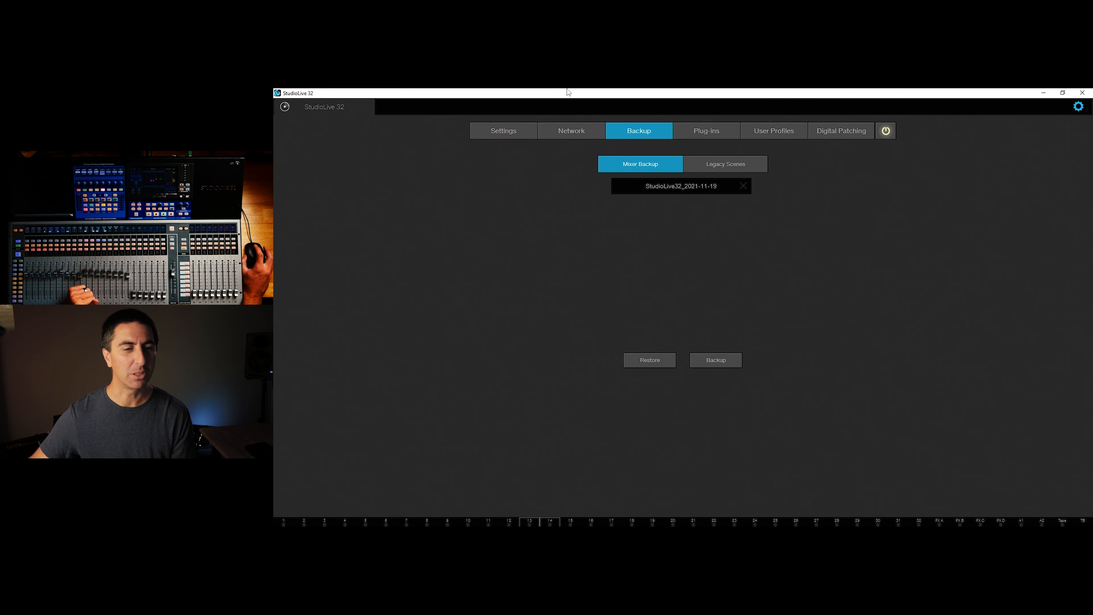
left_click(705, 130)
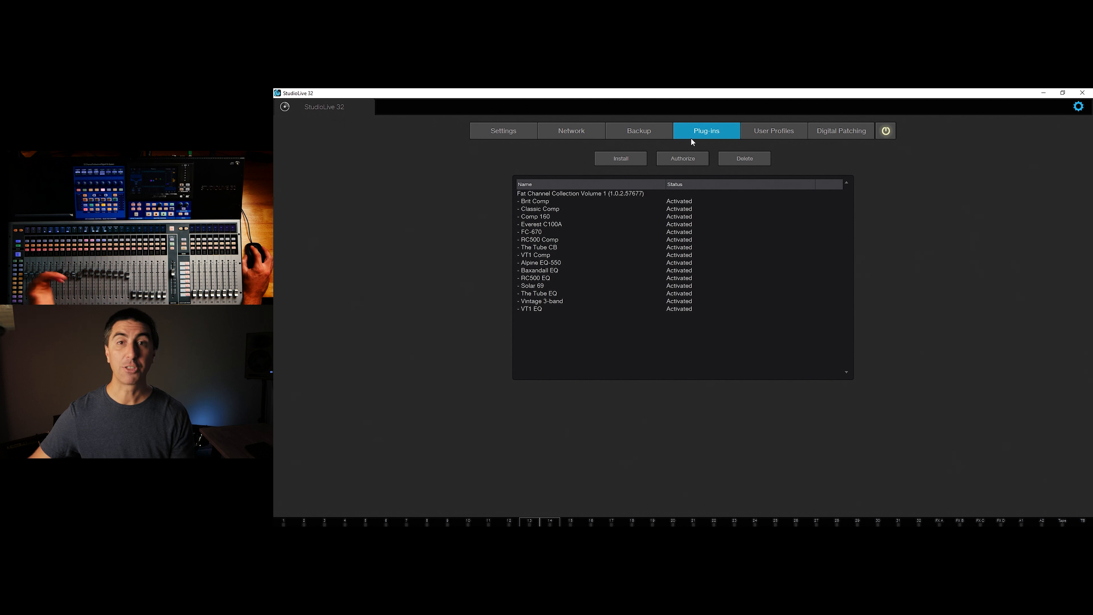
left_click(773, 130)
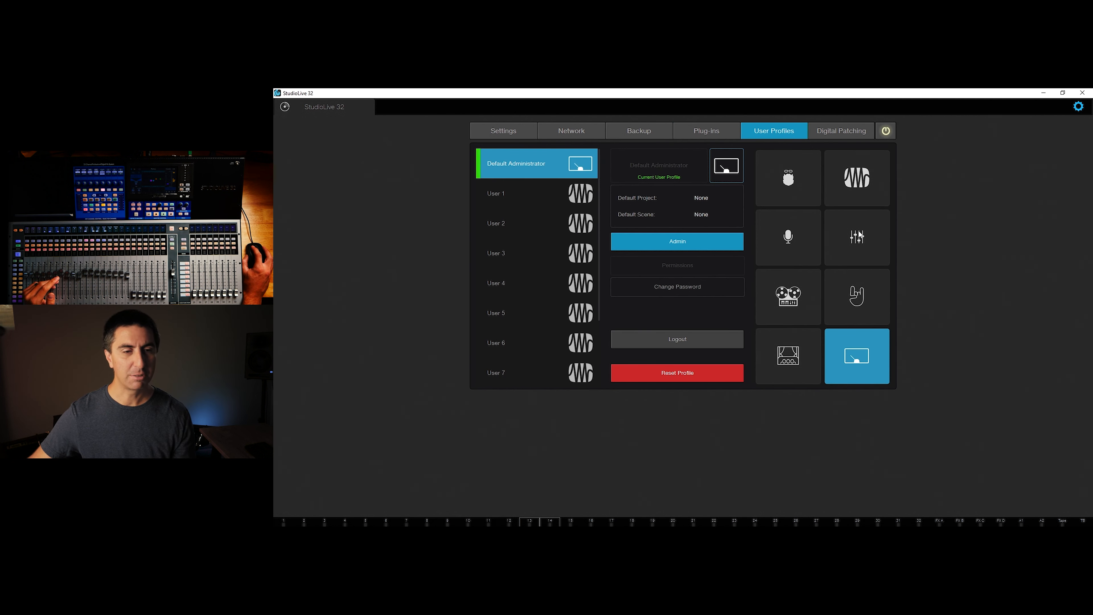
left_click(841, 131)
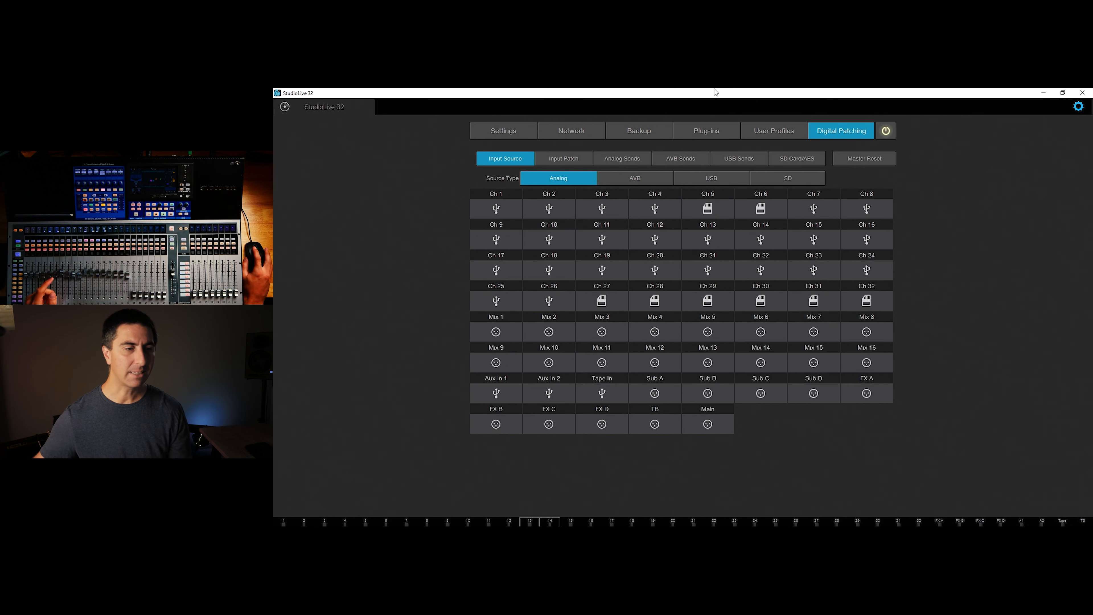
Review the Input Patch routing matrix in Digital Patching, scrolling through its grid.
left_click(563, 158)
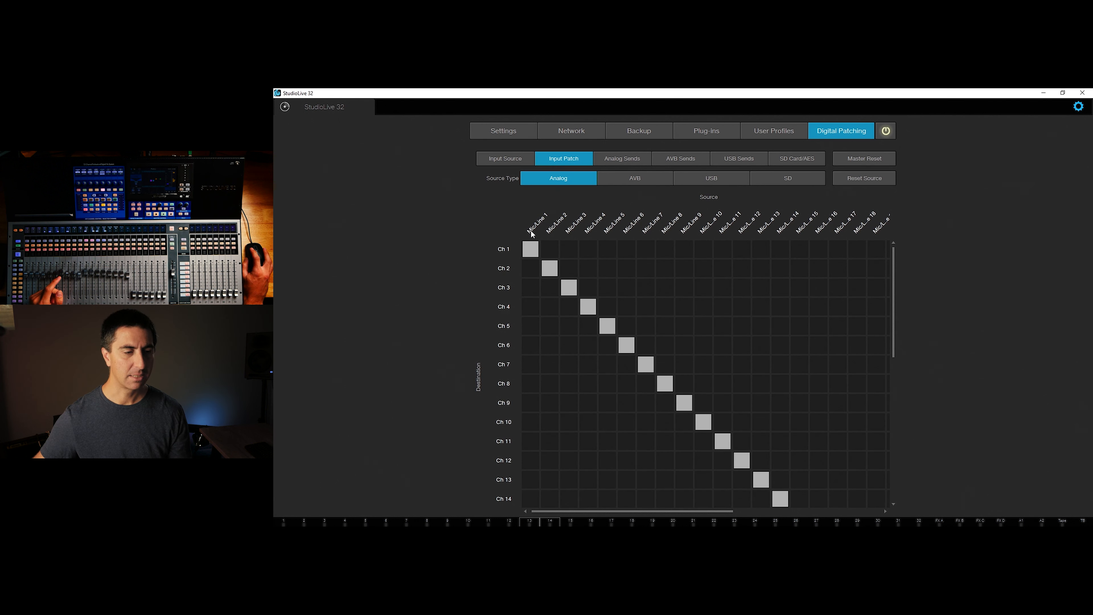
scroll("down", 3)
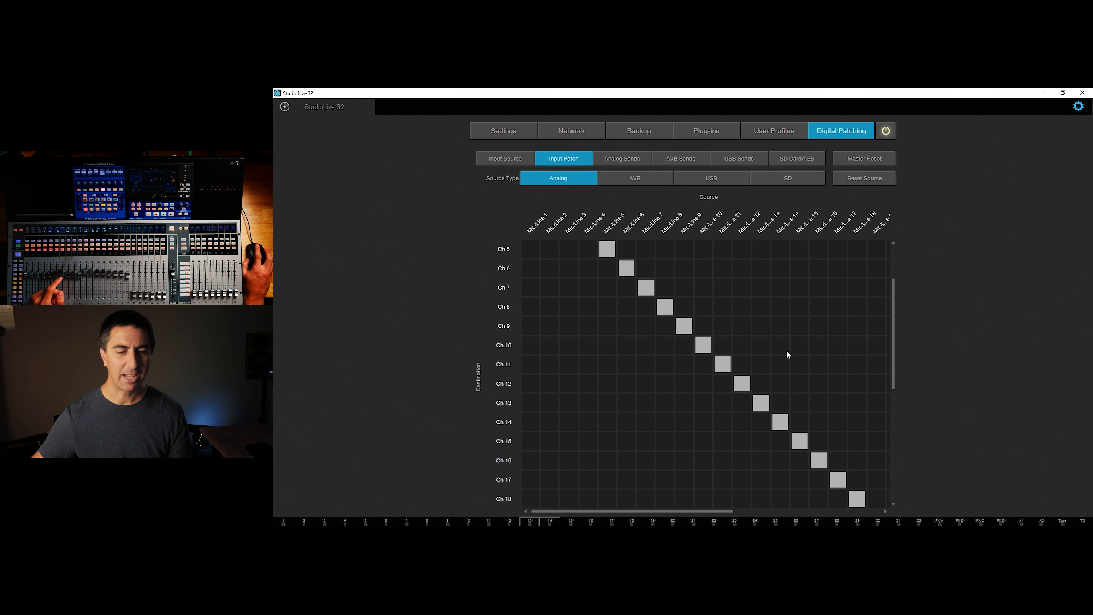
scroll("down", 3)
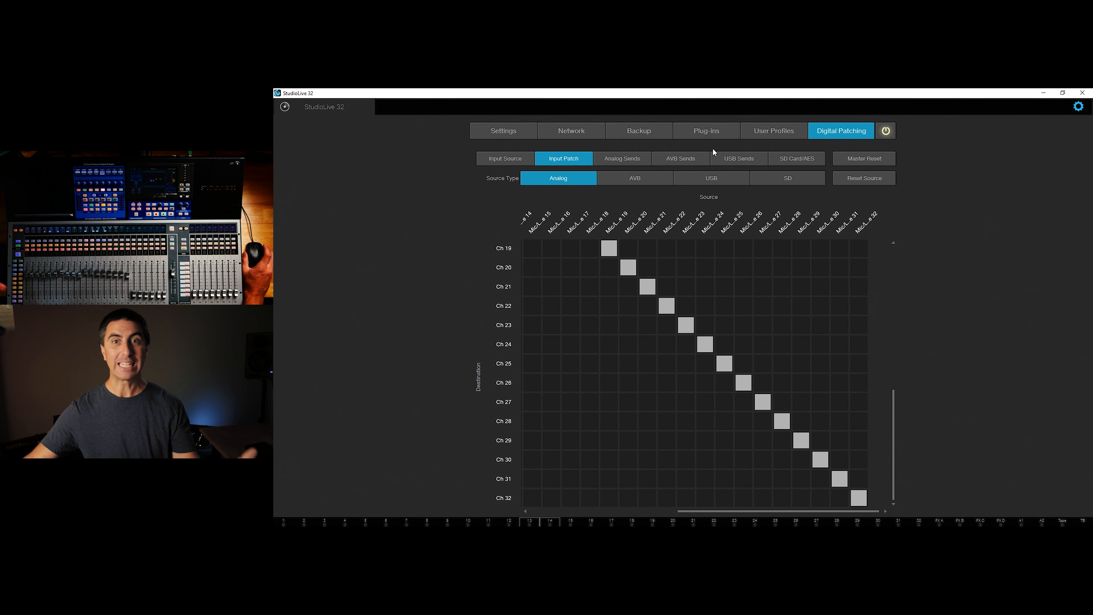
mouse_move(611, 180)
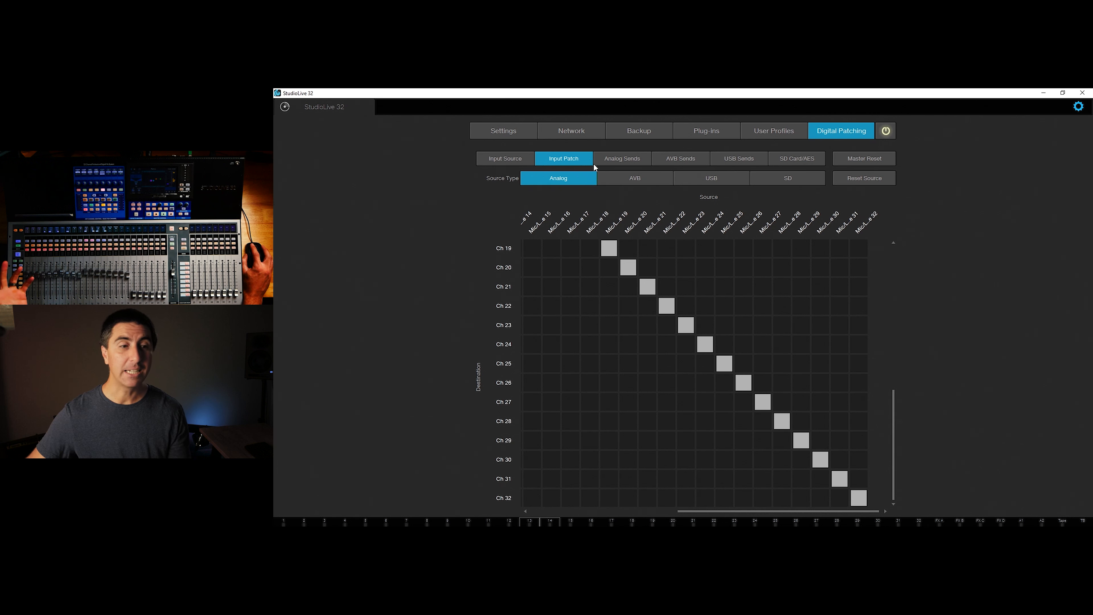
Review the Analog Sends routing matrix, then return to the general Settings page.
left_click(621, 158)
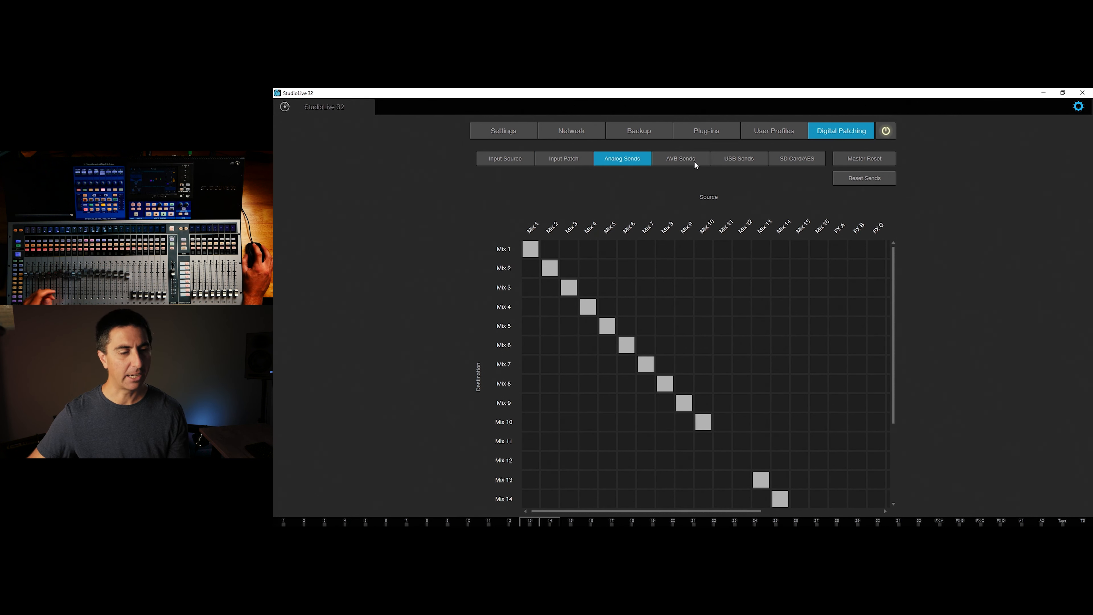
scroll("down", 3)
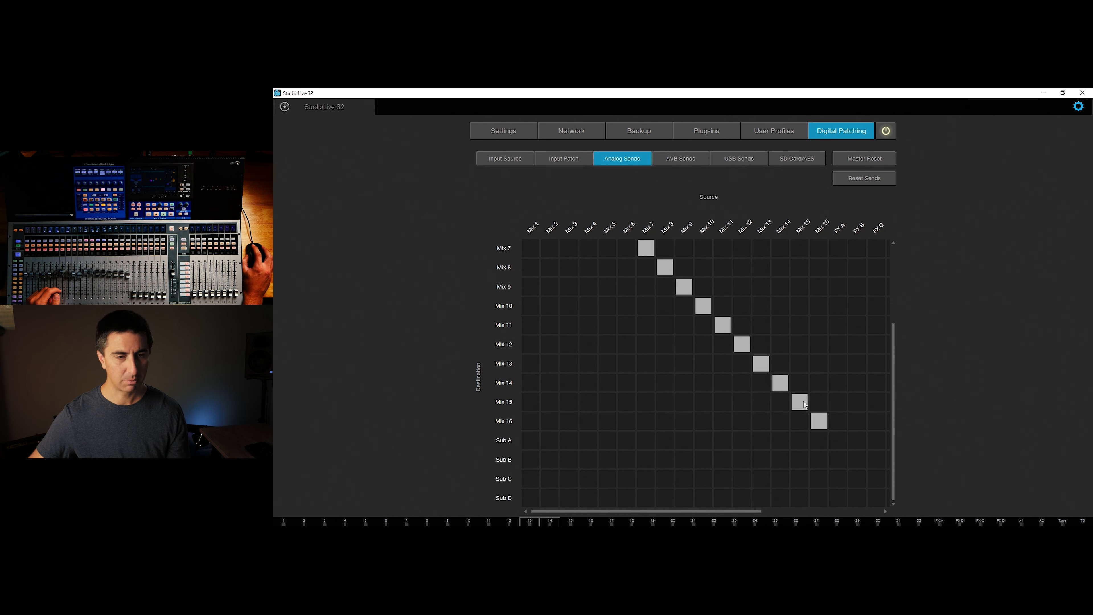
mouse_move(861, 450)
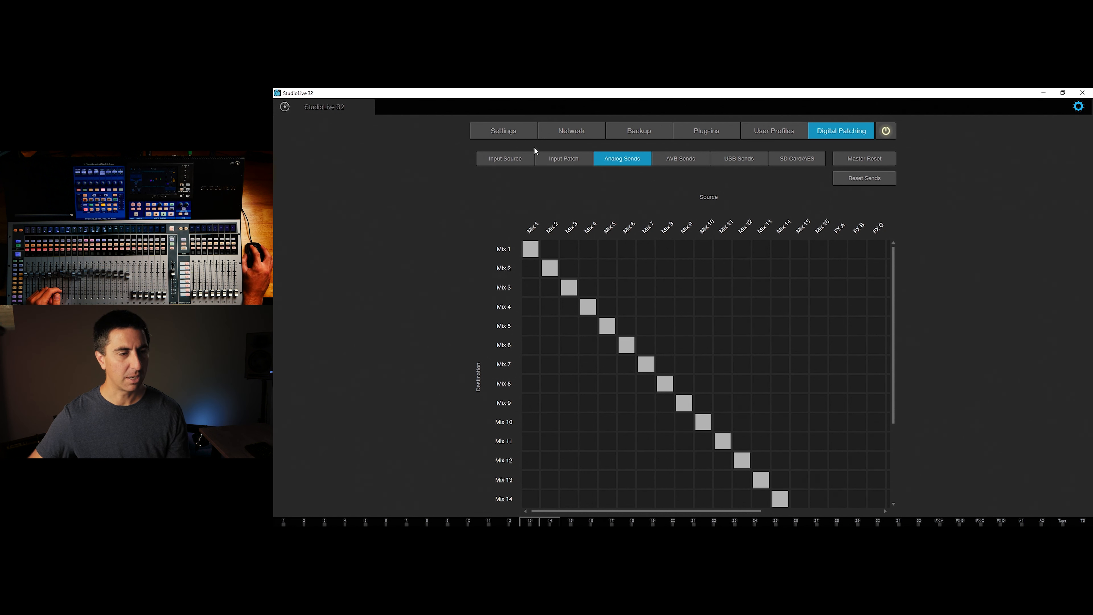
left_click(503, 130)
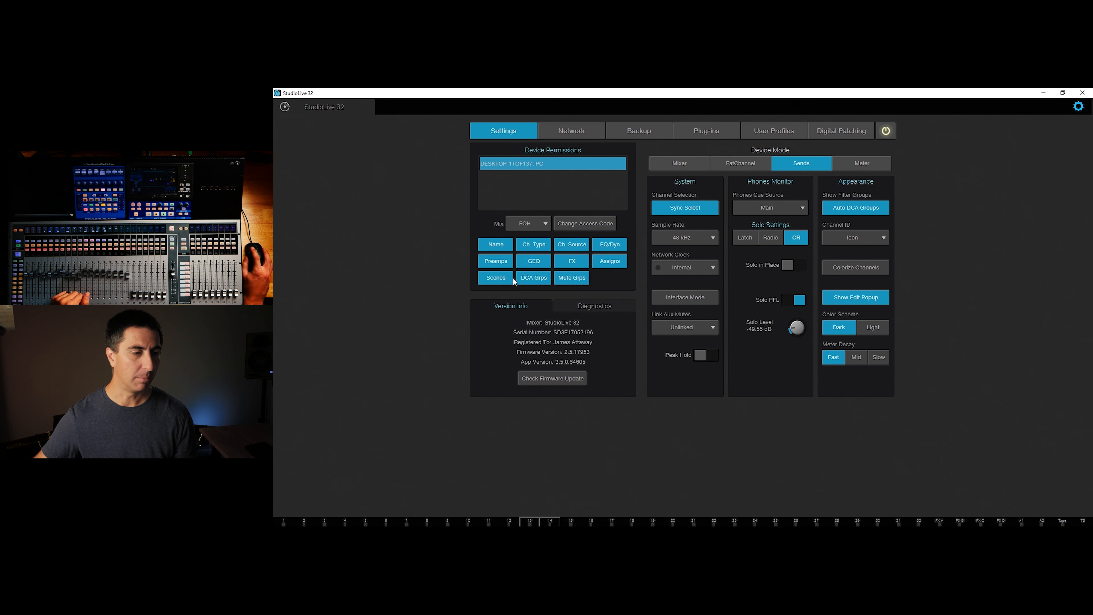
left_click(528, 223)
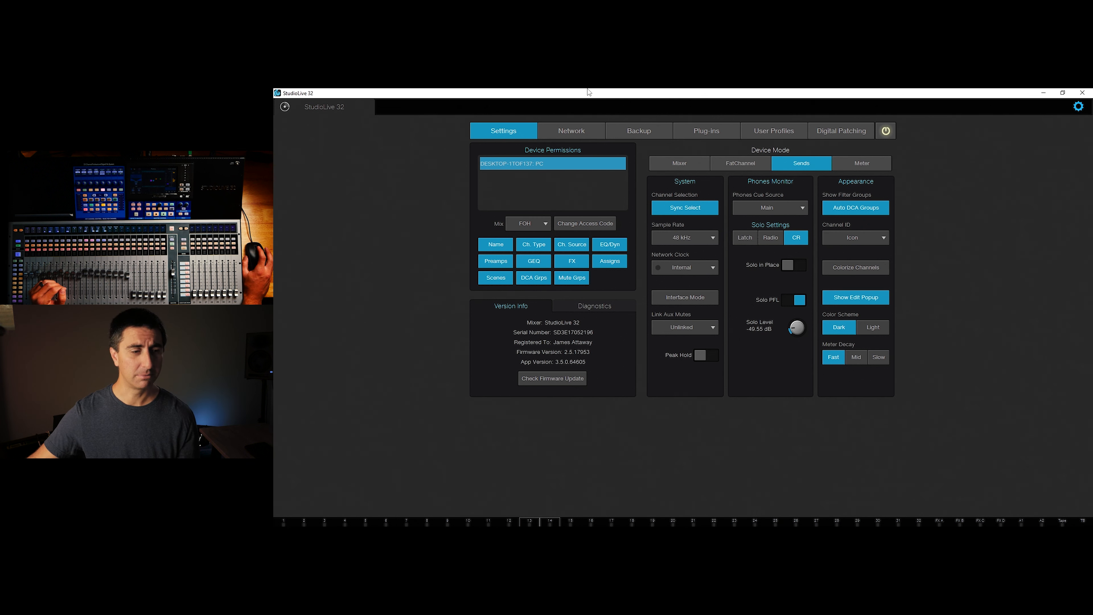
mouse_move(587, 91)
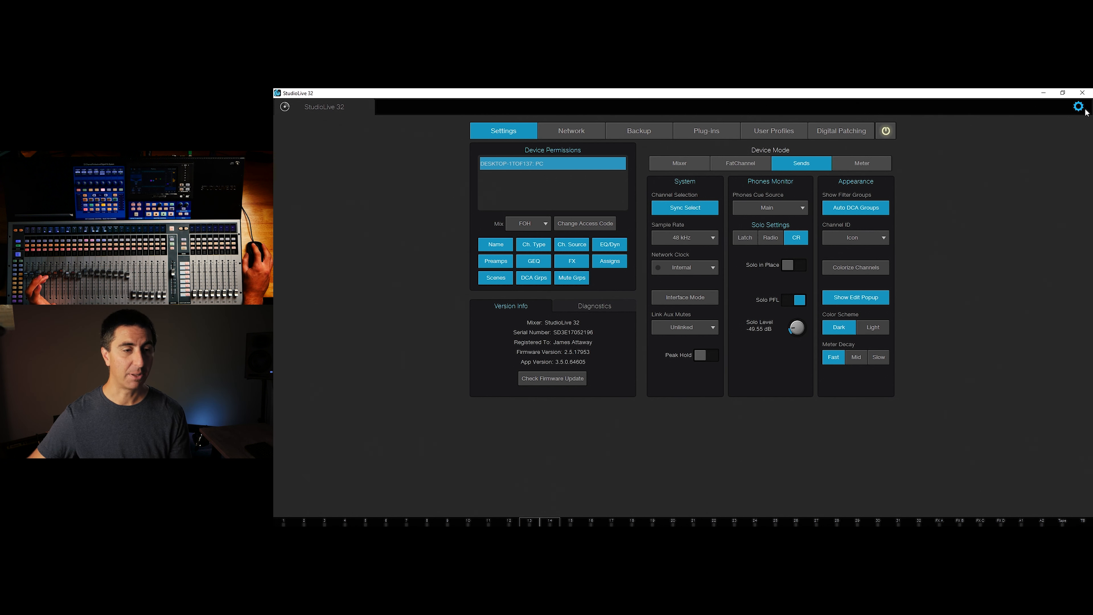
Close Settings and return to the full mixer showing Piano R's Fat Channel above the Aux 9 faders.
left_click(1078, 106)
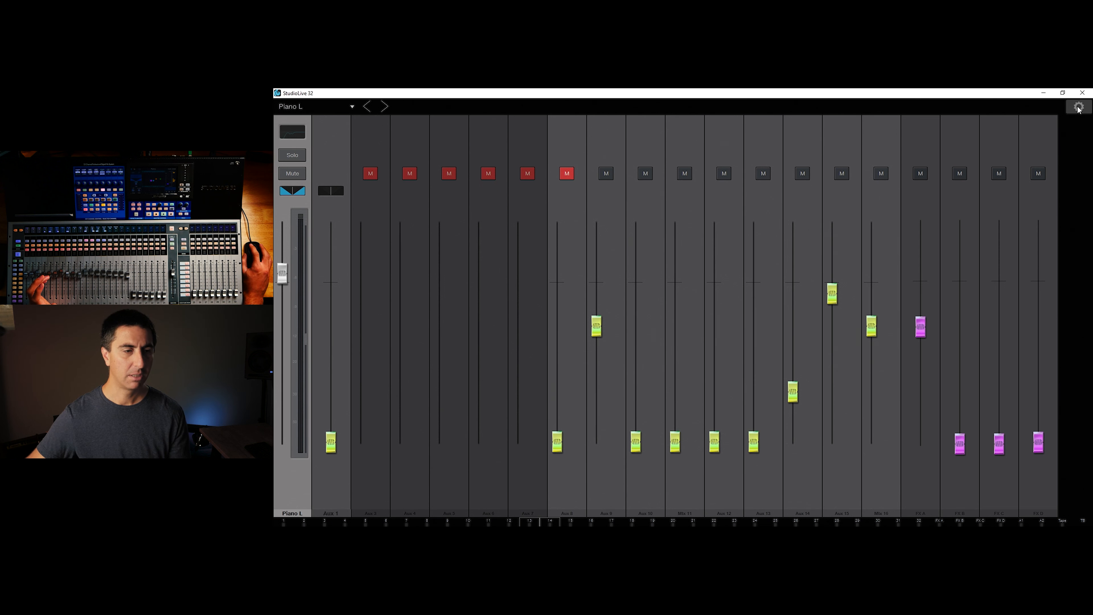
left_click(1078, 106)
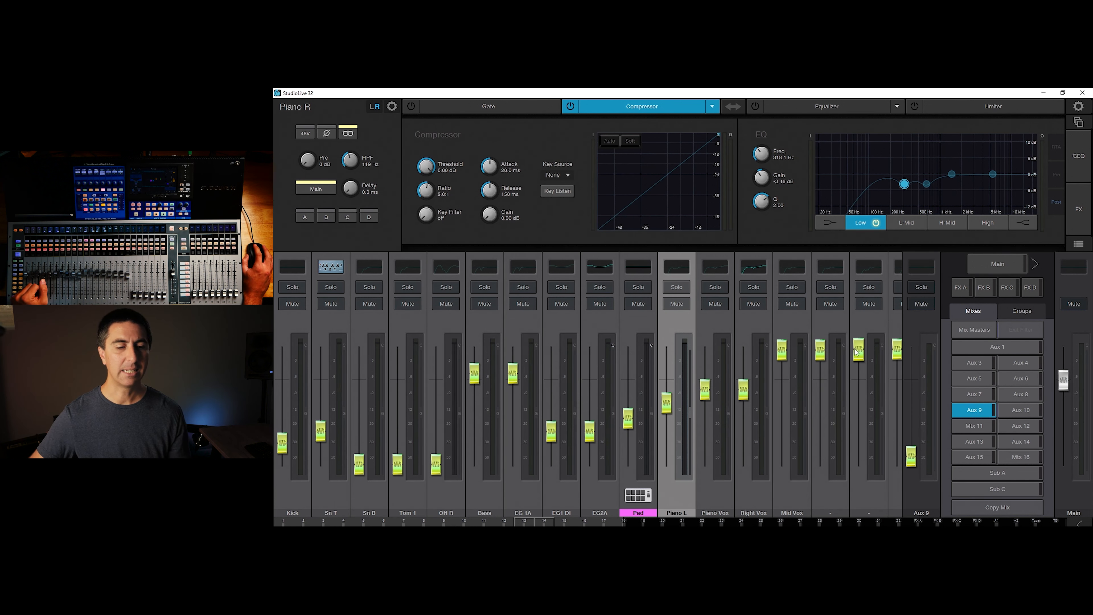
mouse_move(822, 267)
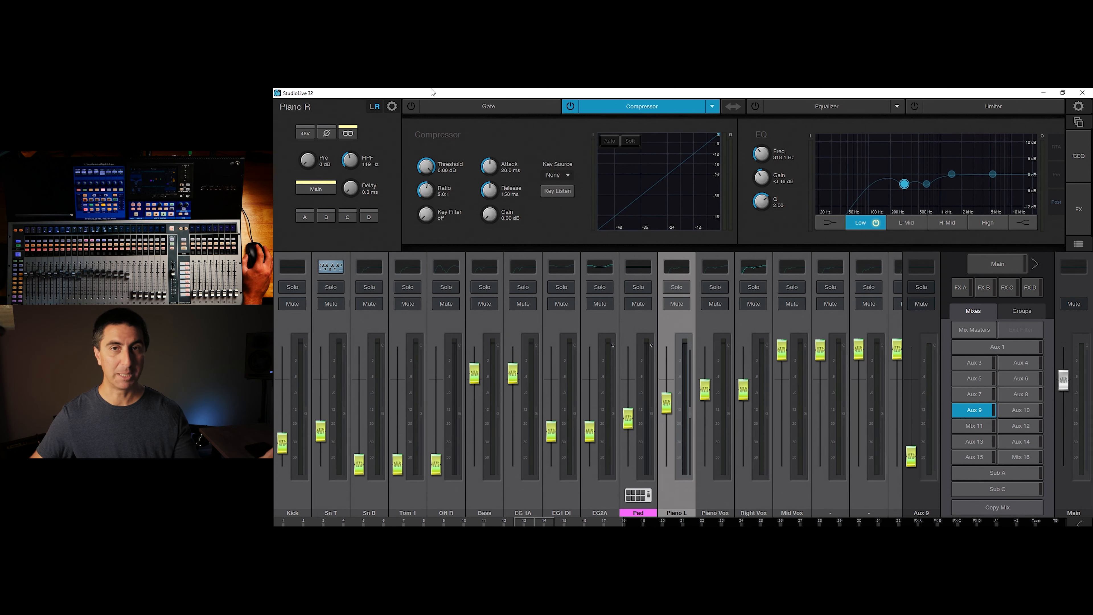
mouse_move(416, 93)
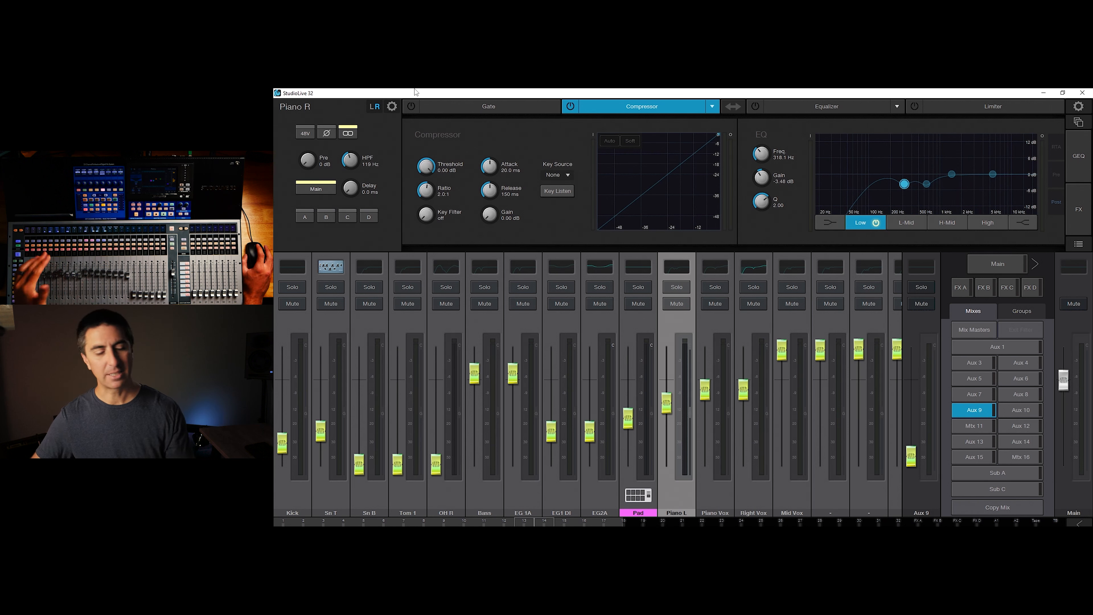